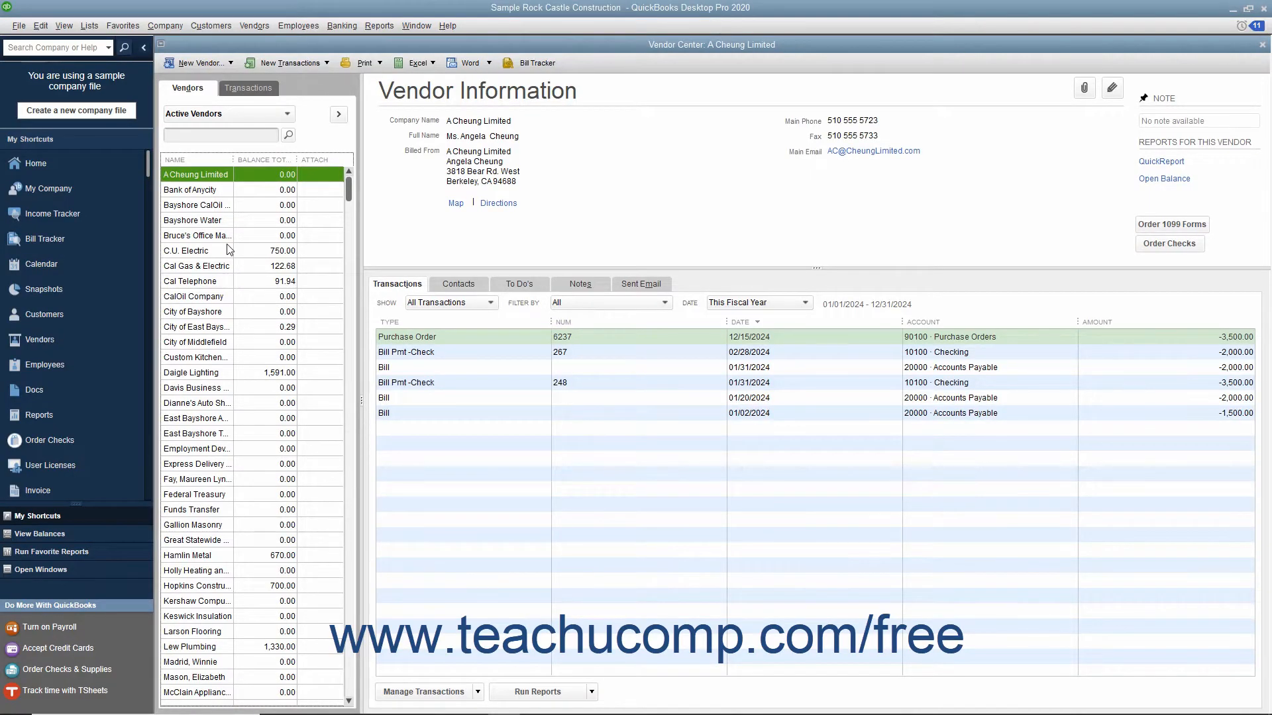
Return home and reopen the Vendor Center from the Vendors menu.
scroll("down", 3)
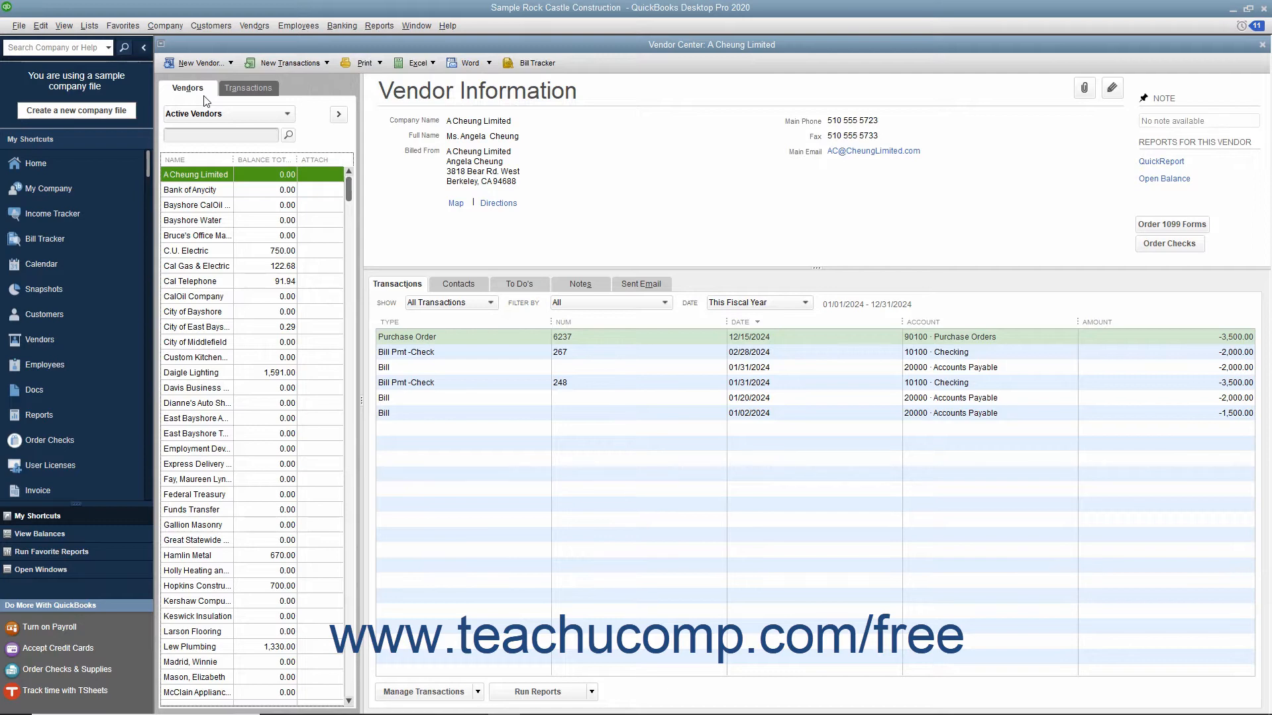
mouse_move(1059, 127)
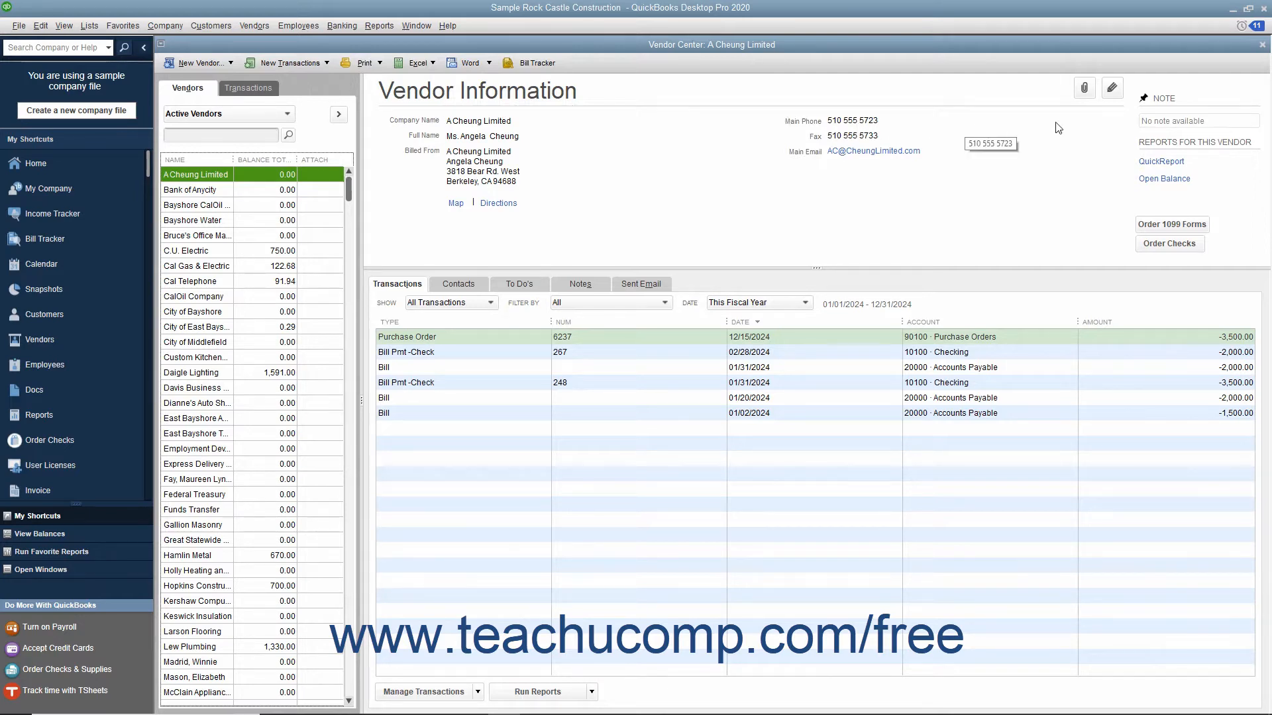
left_click(35, 163)
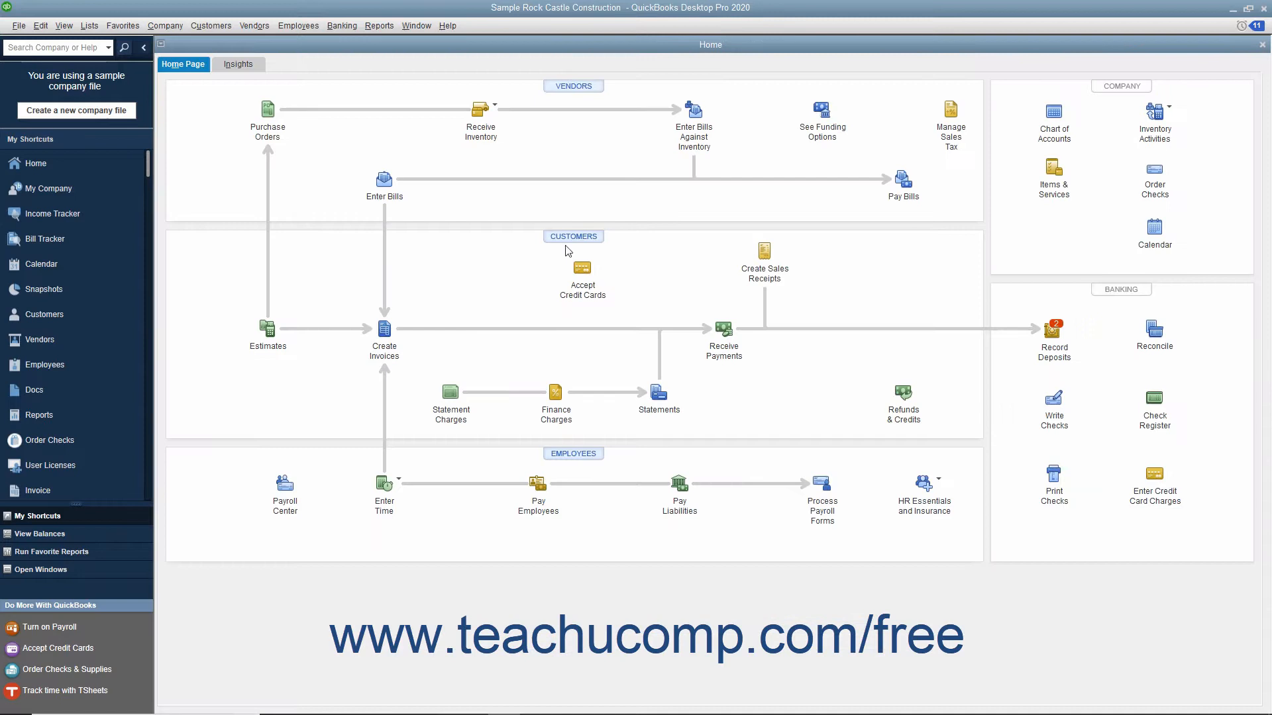
mouse_move(482, 204)
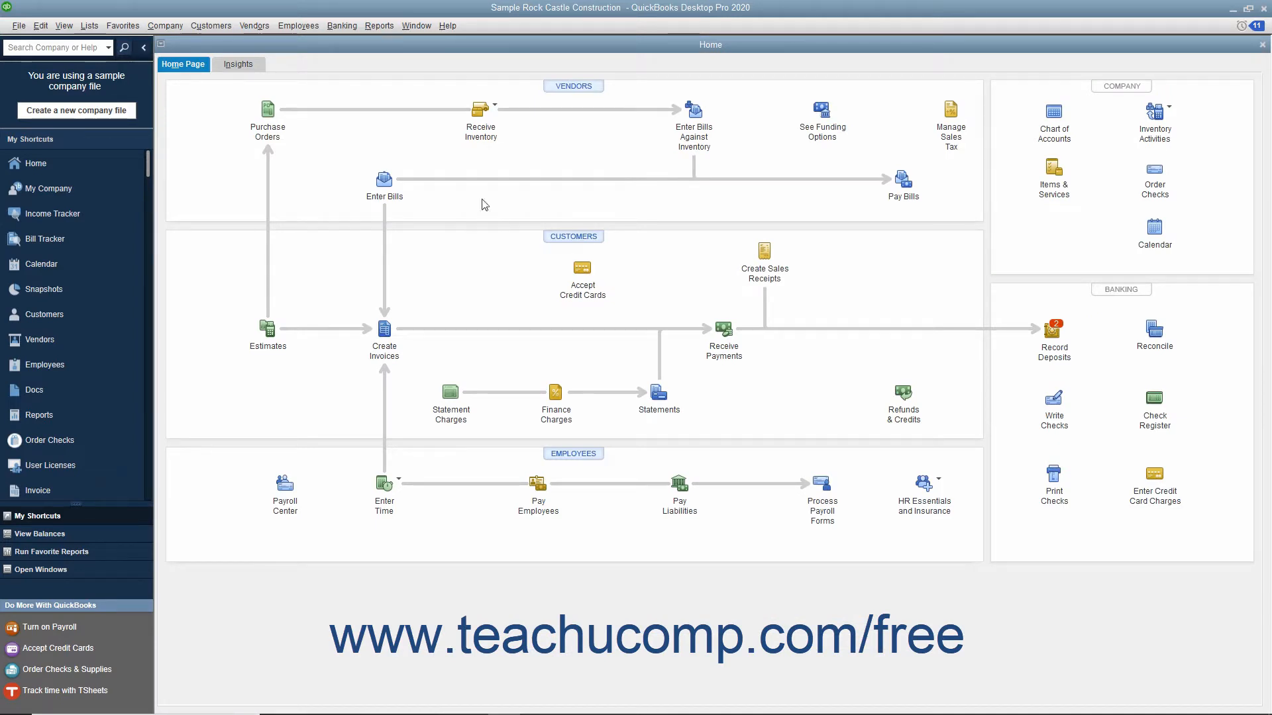
left_click(254, 25)
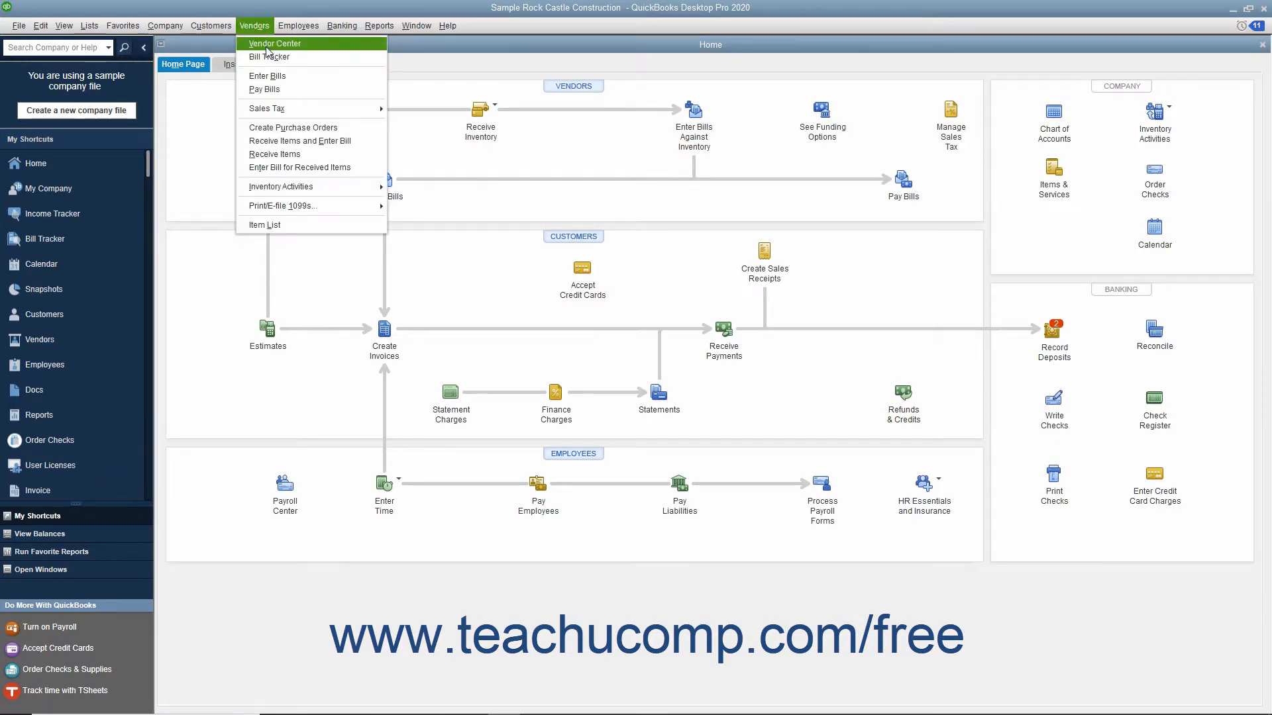
left_click(275, 42)
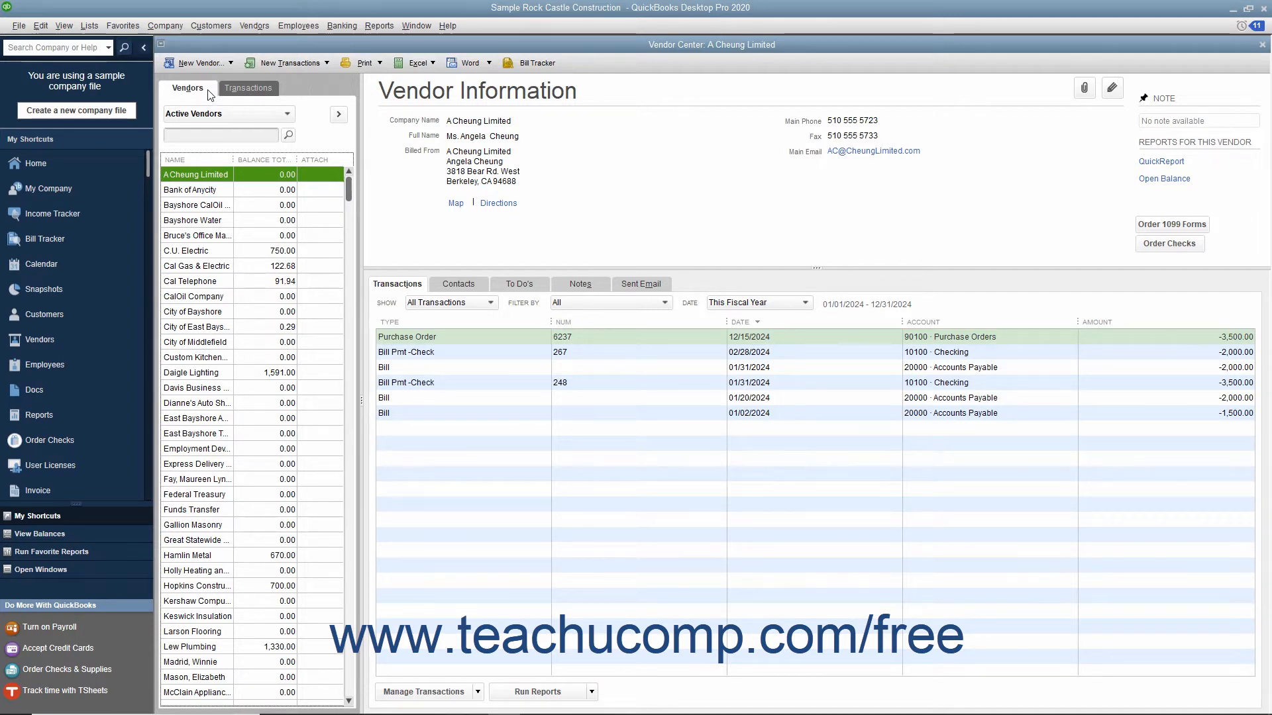
mouse_move(198, 62)
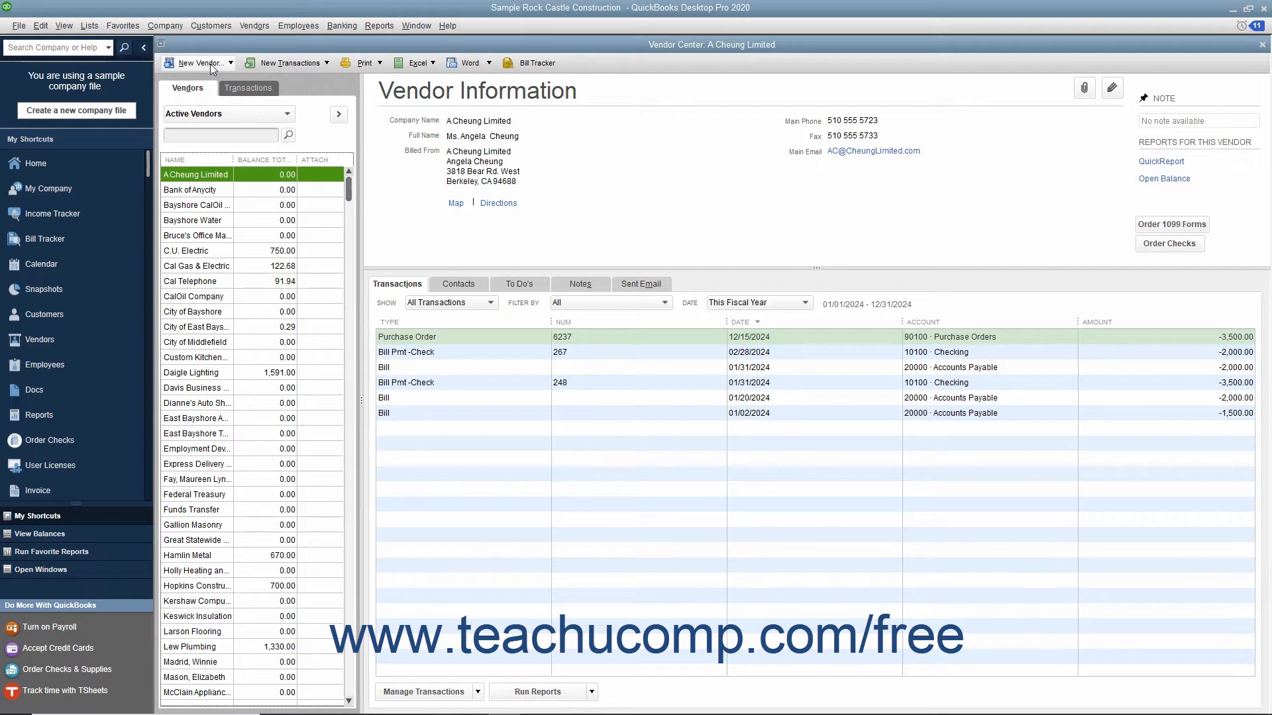
Start a blank New Vendor form from the Vendor Center toolbar.
left_click(197, 62)
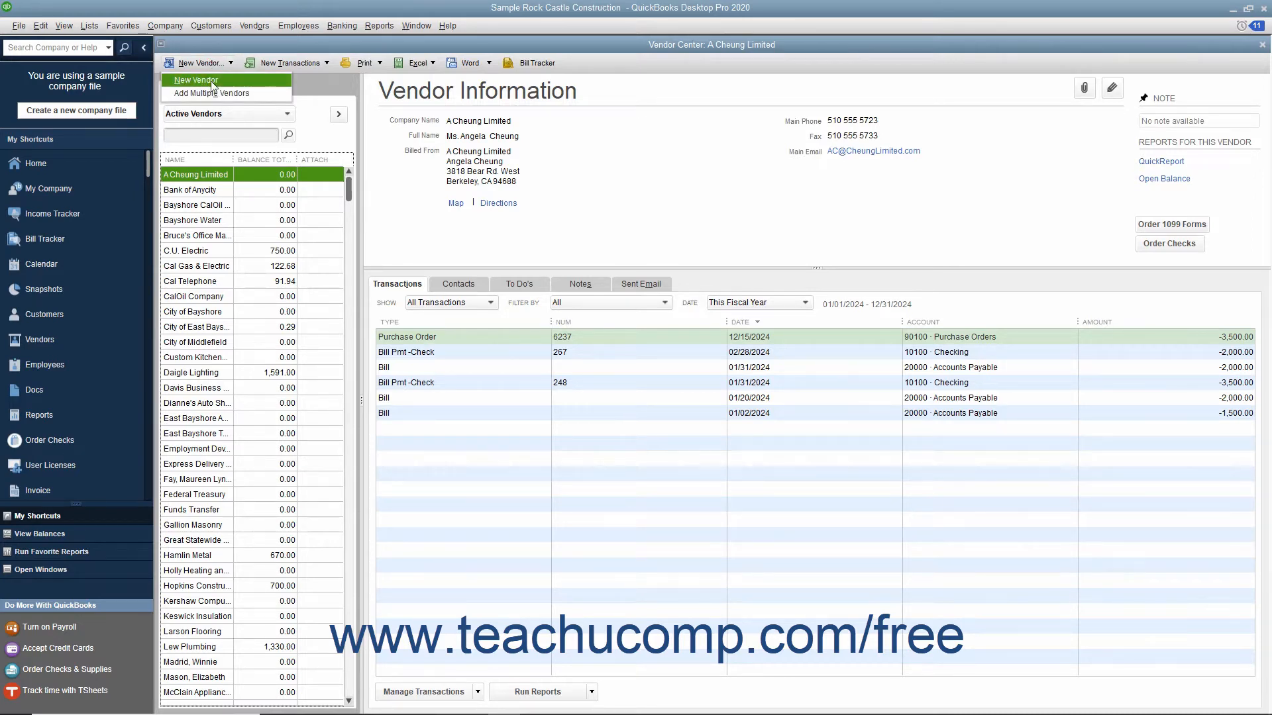
left_click(194, 79)
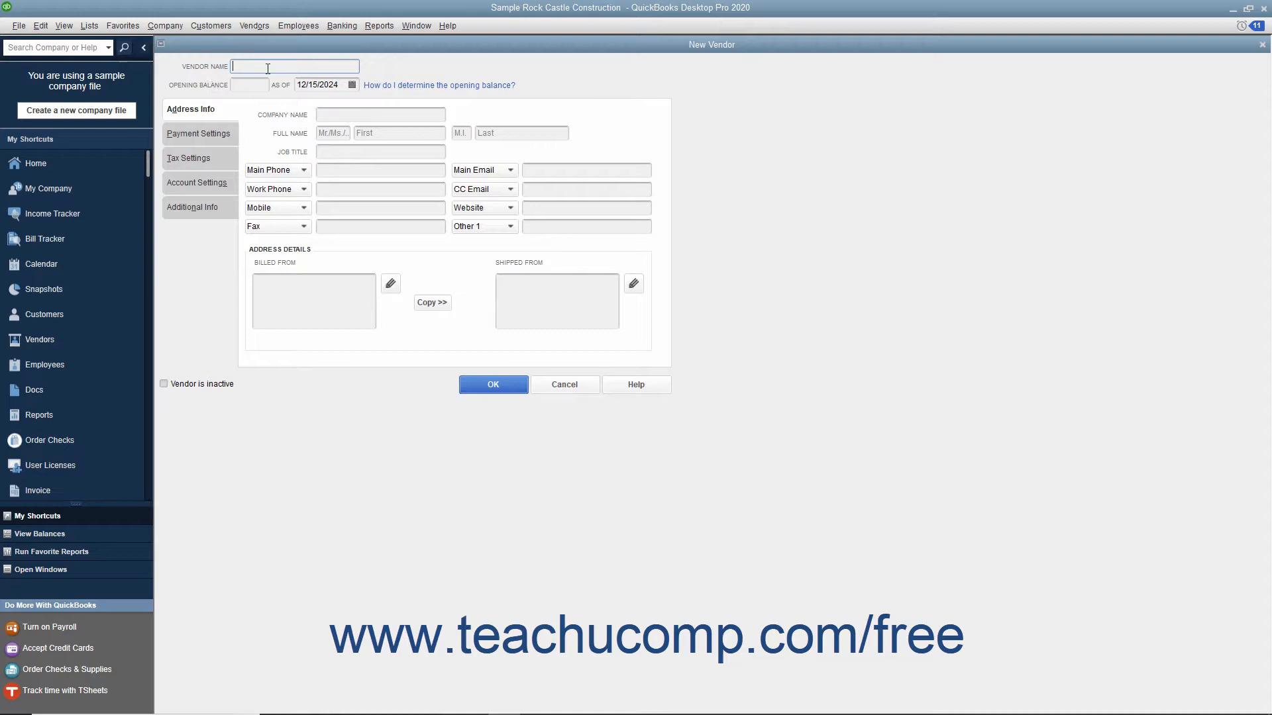
Enter Northwind Traders as the vendor name, leaving the as-of date 12/15/2024 unchanged.
type("Northwind Trad")
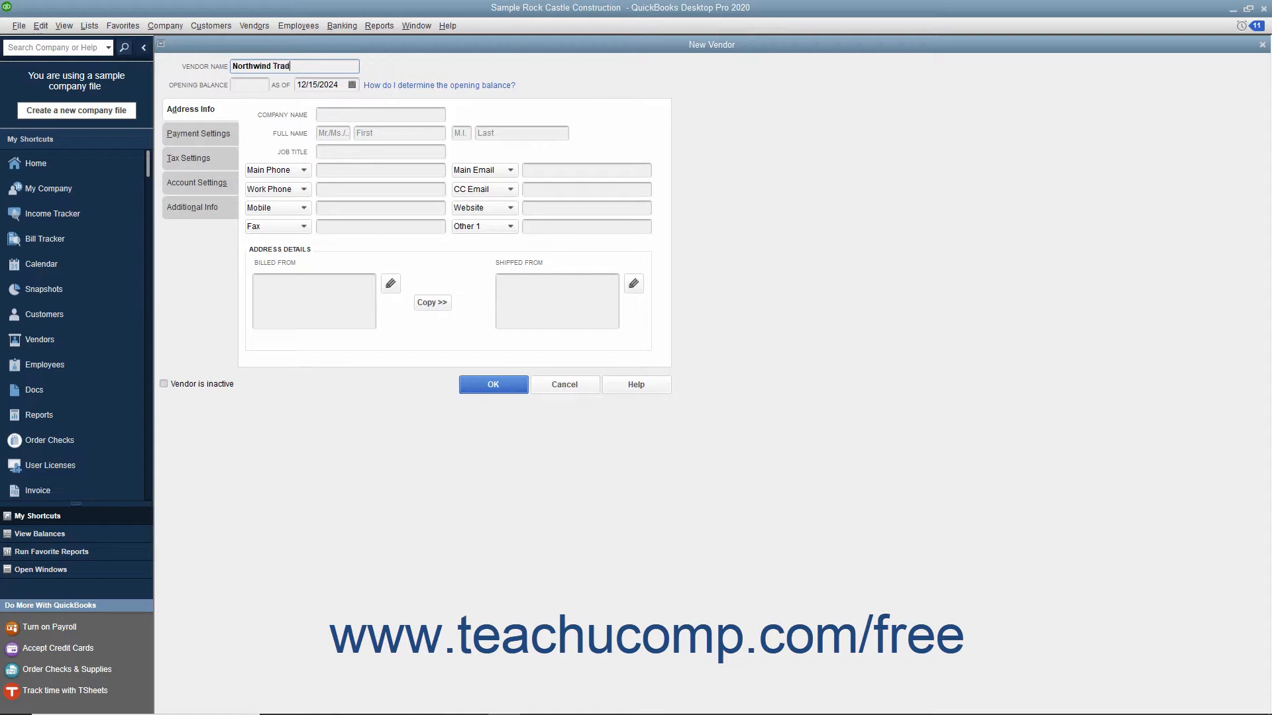
type("ers")
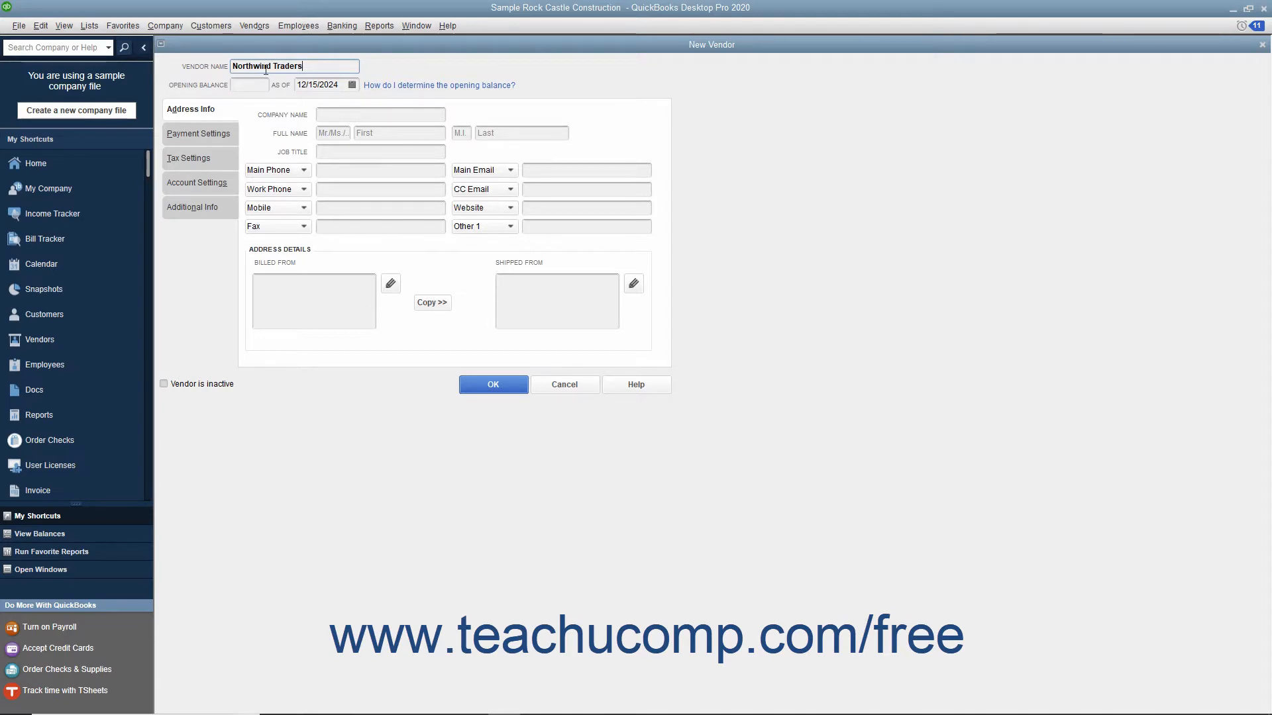
left_click(249, 85)
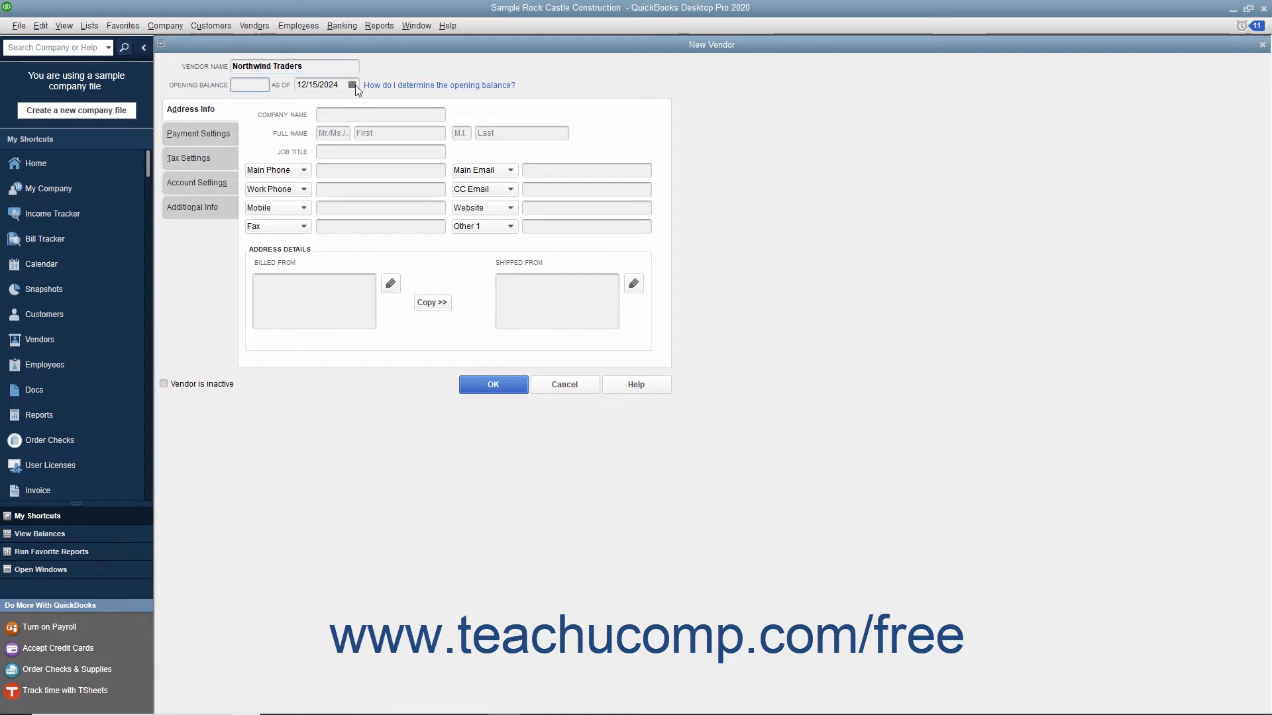
left_click(353, 84)
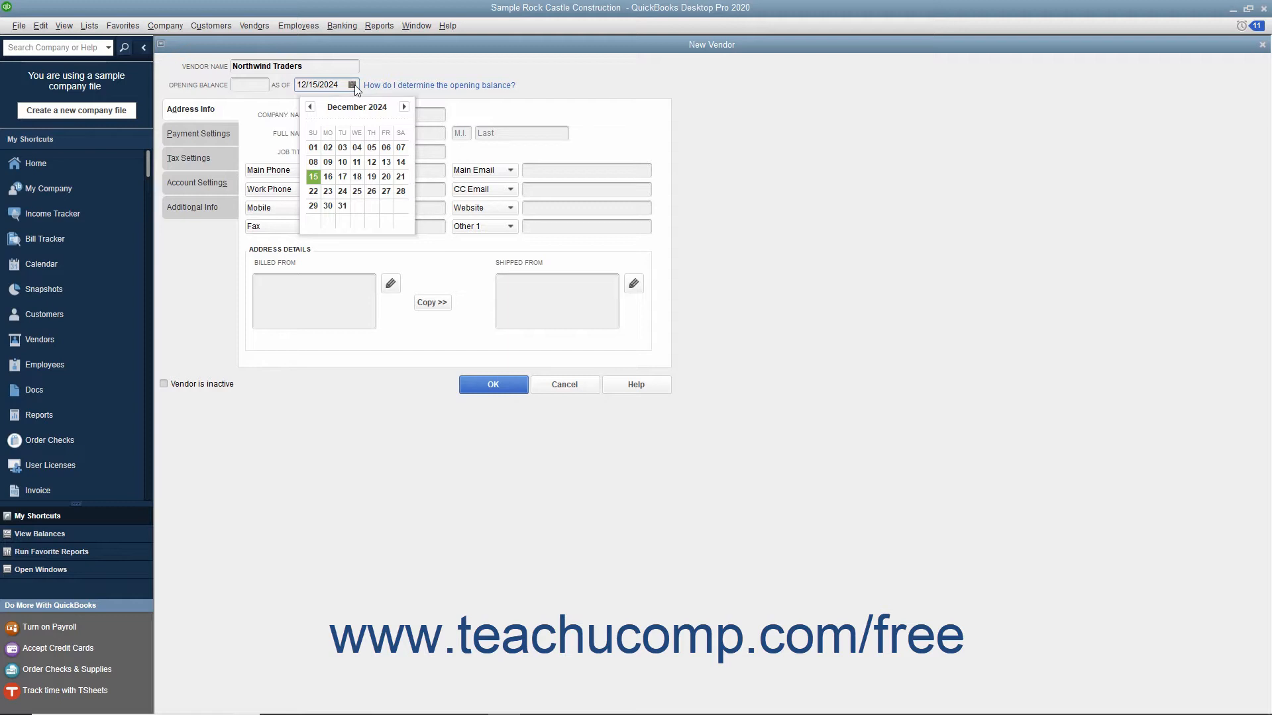
mouse_move(367, 88)
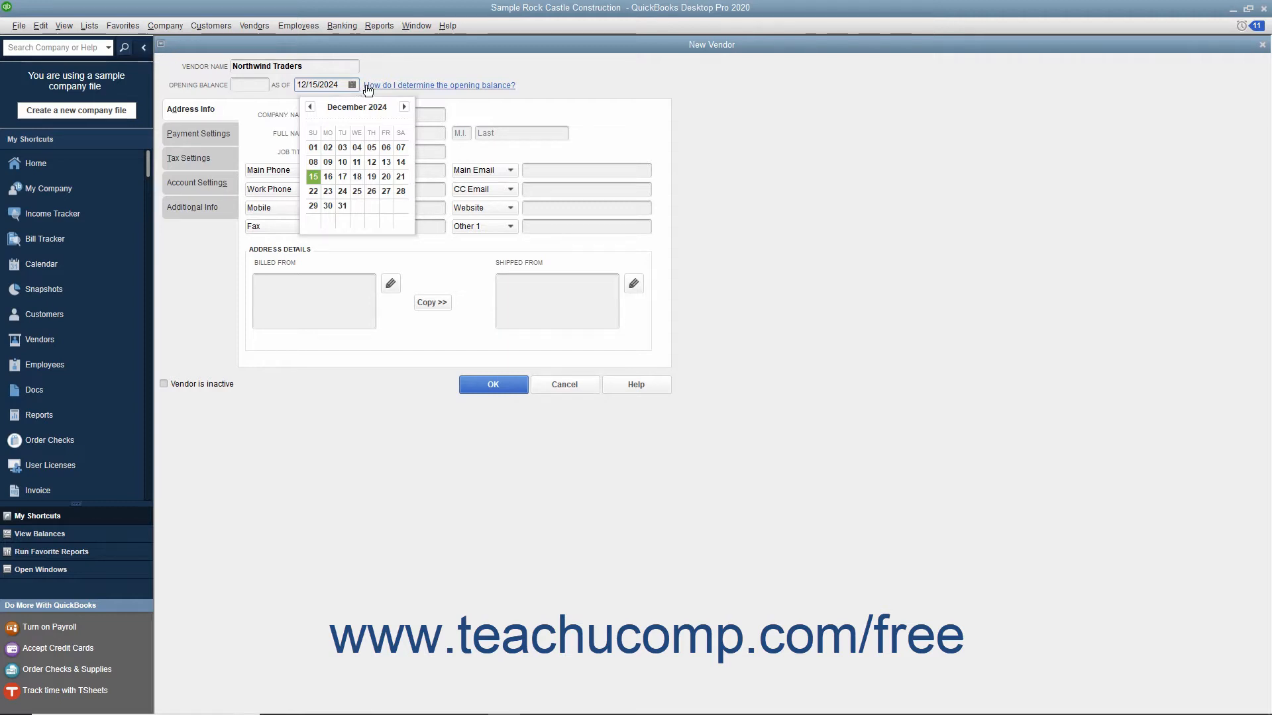
mouse_move(350, 88)
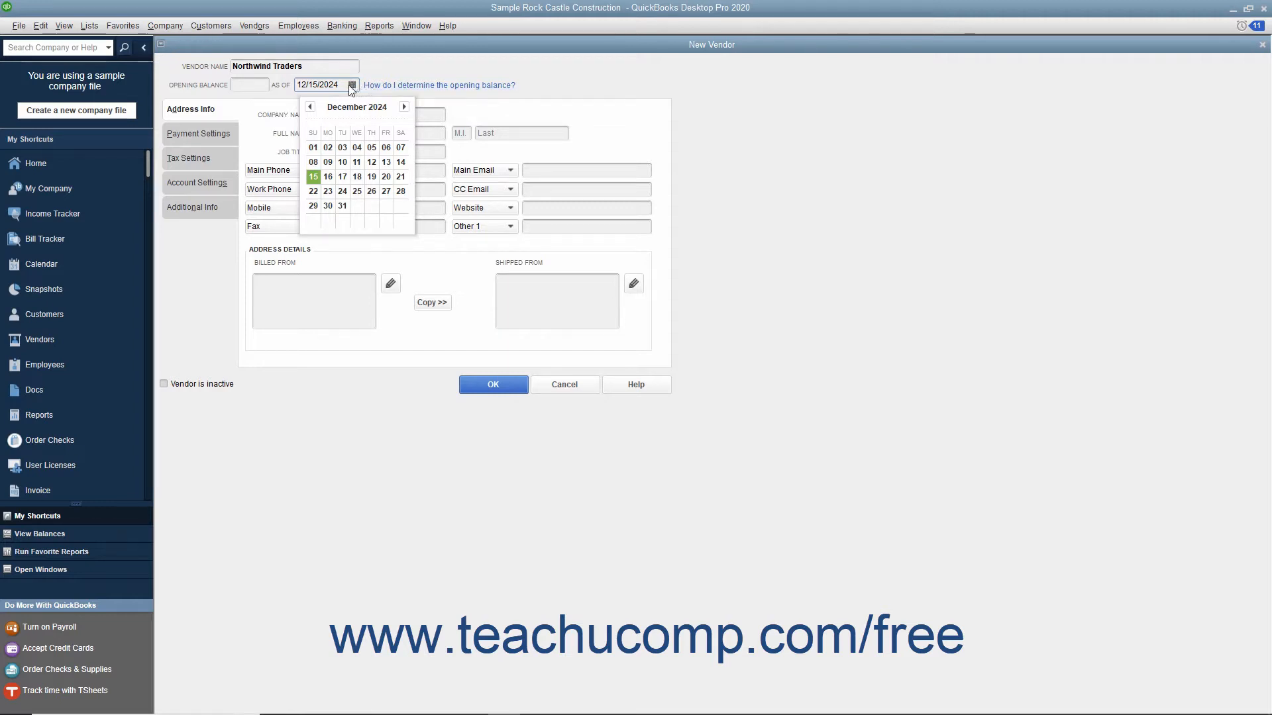
left_click(249, 85)
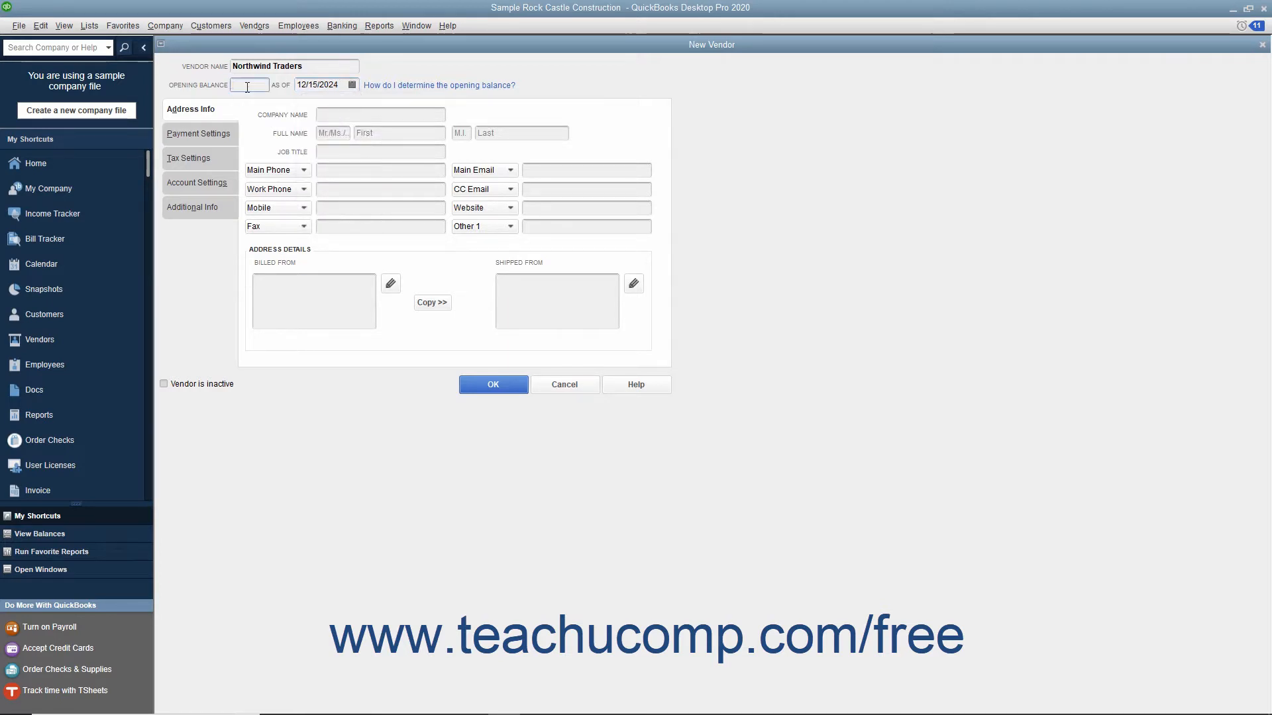
mouse_move(232, 99)
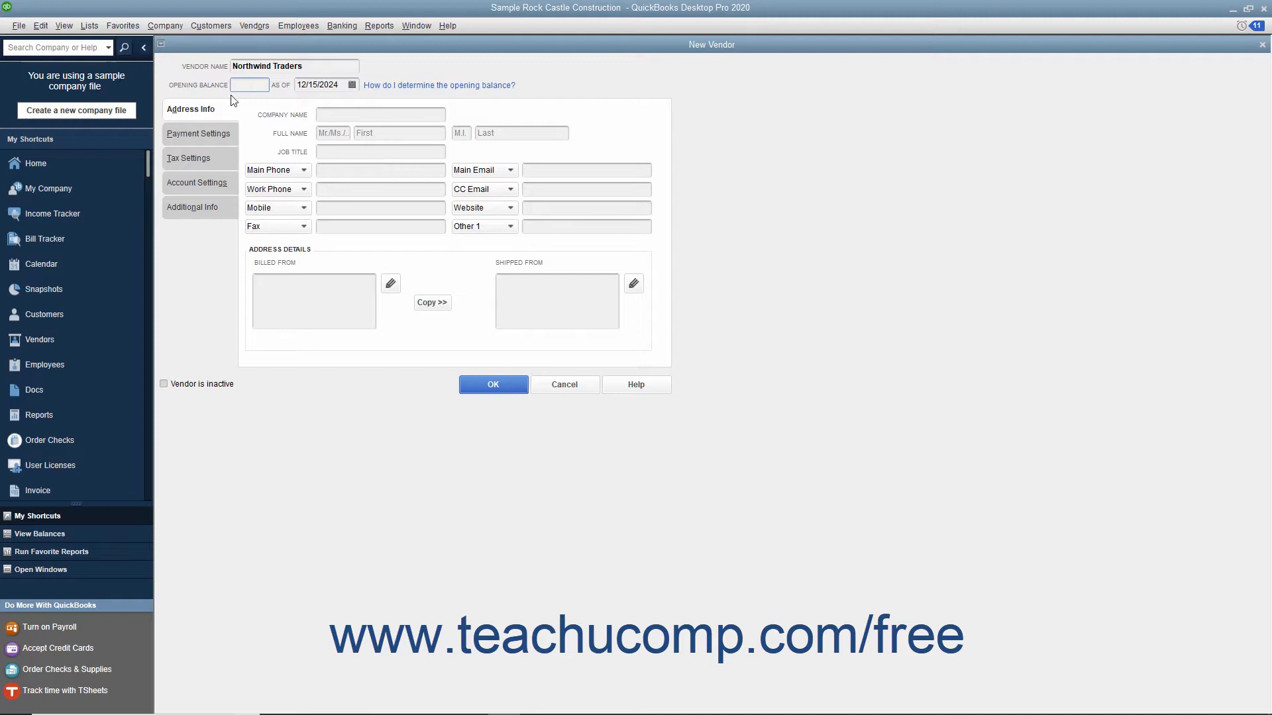
Paste Northwind Traders into the Company Name field on the Address Info section.
left_click(380, 114)
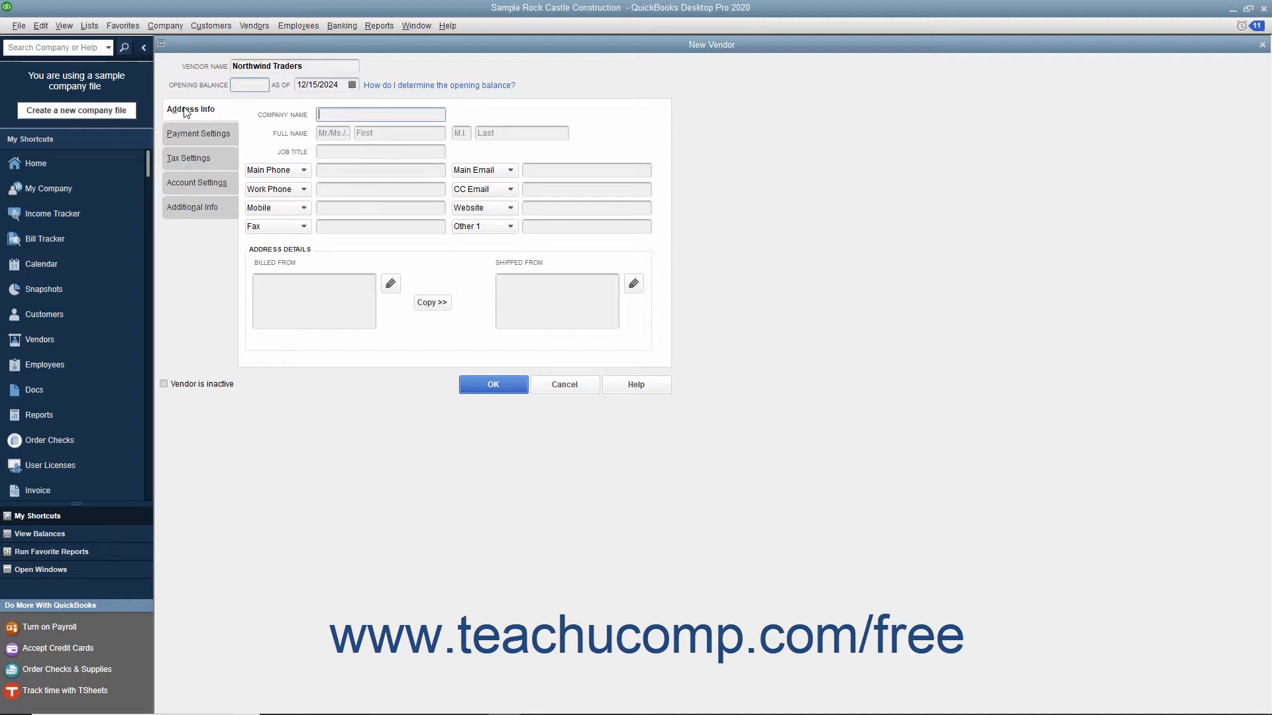
mouse_move(237, 106)
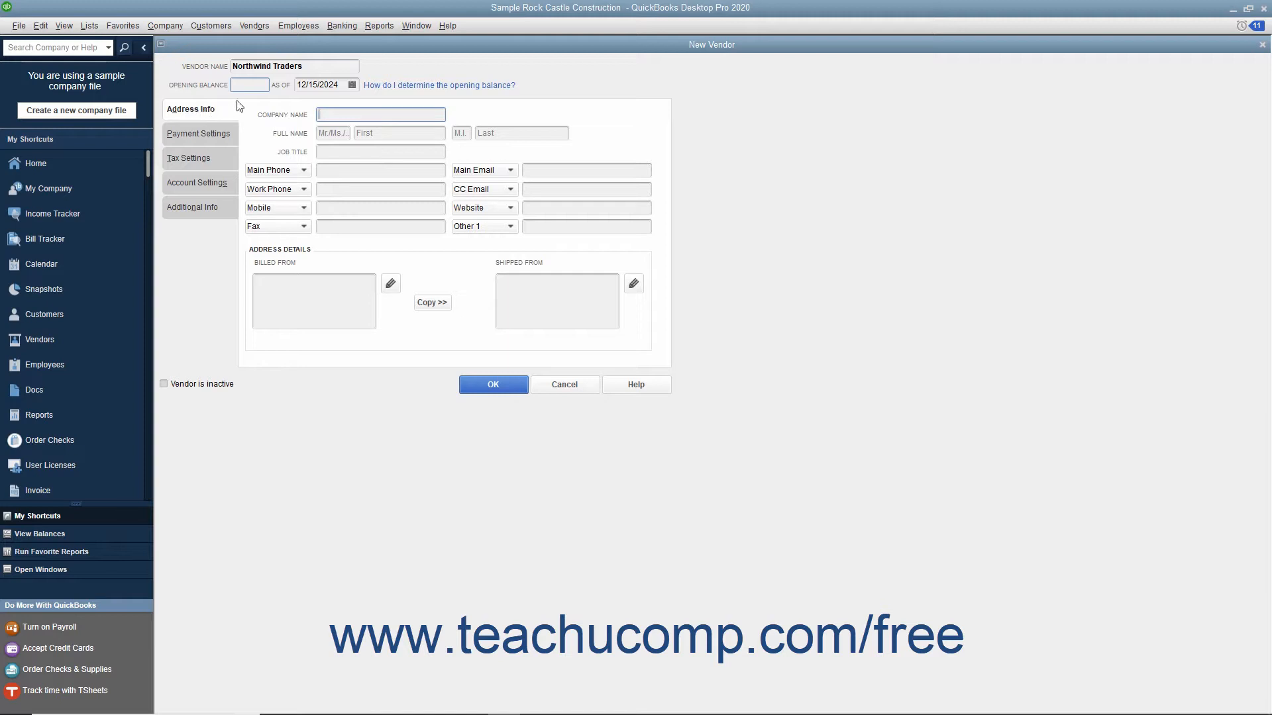
right_click(268, 66)
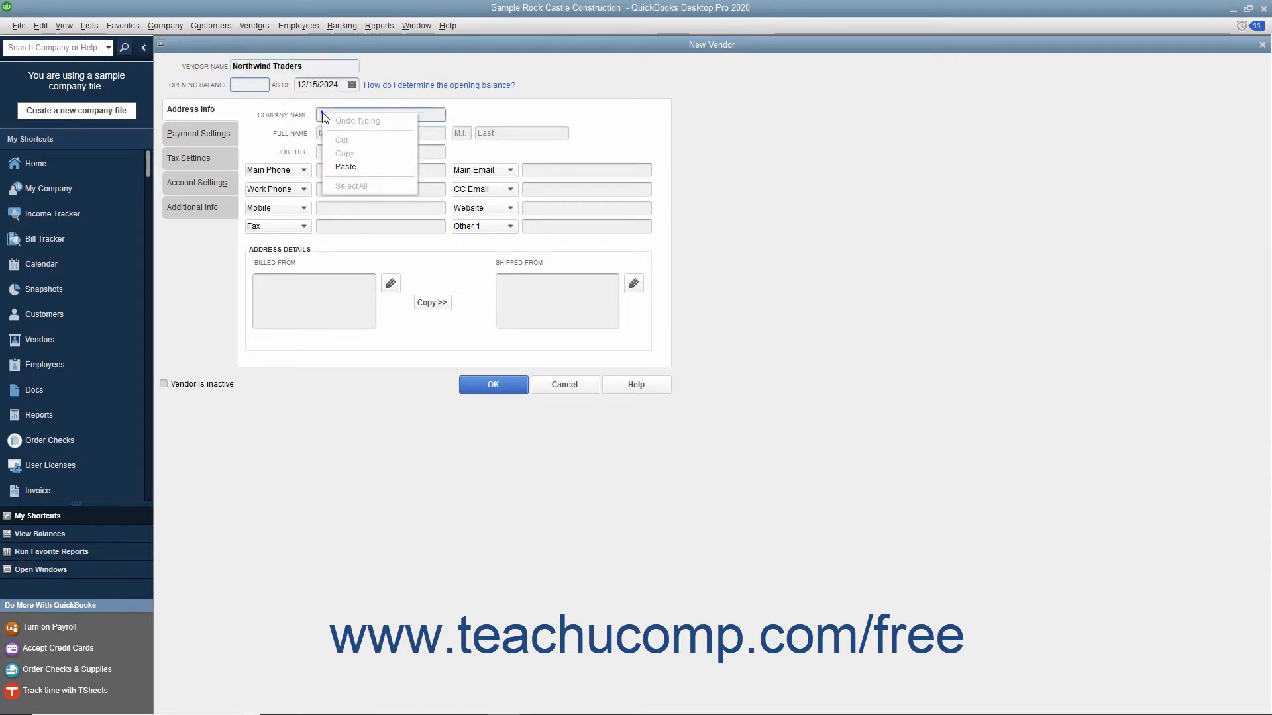
left_click(344, 167)
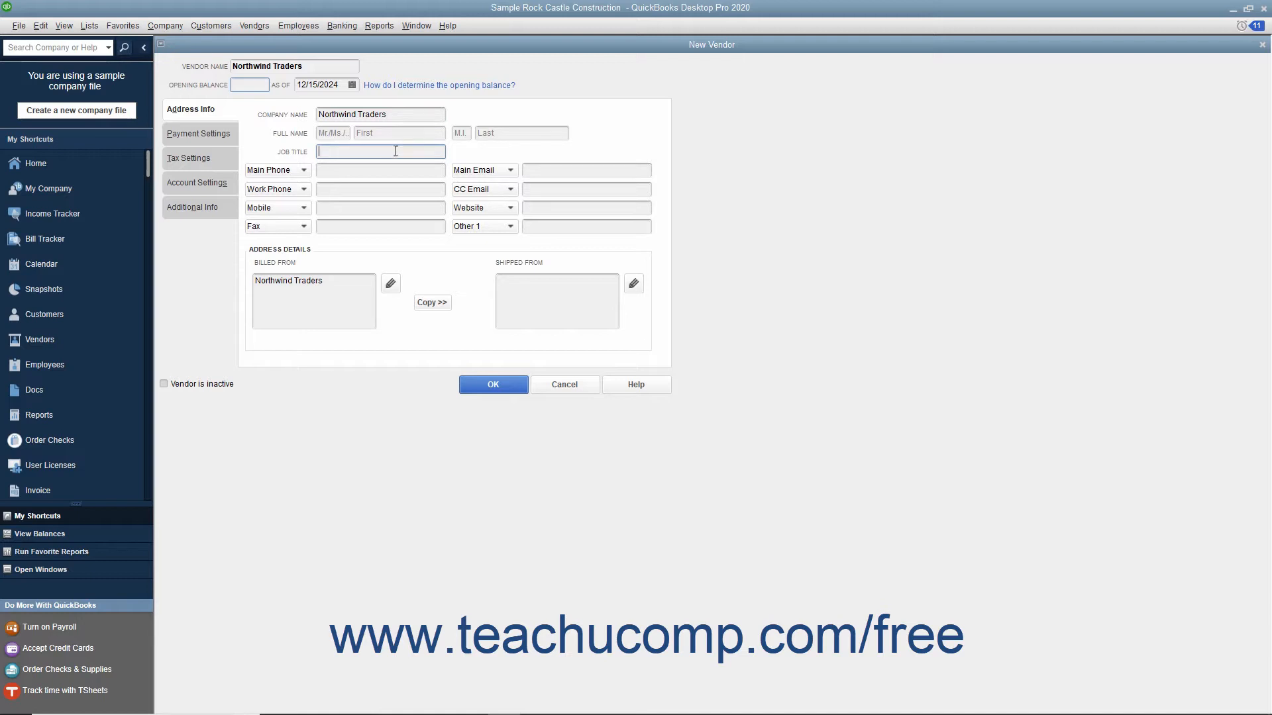
left_click(303, 169)
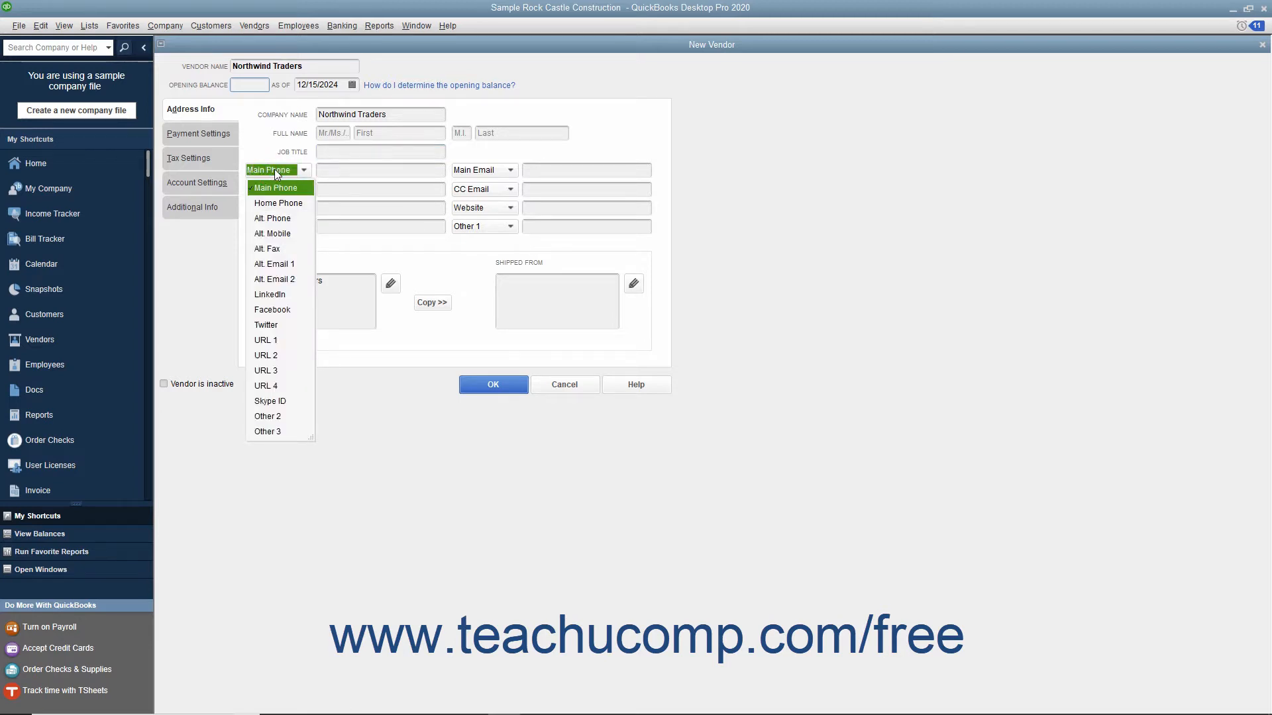
left_click(277, 203)
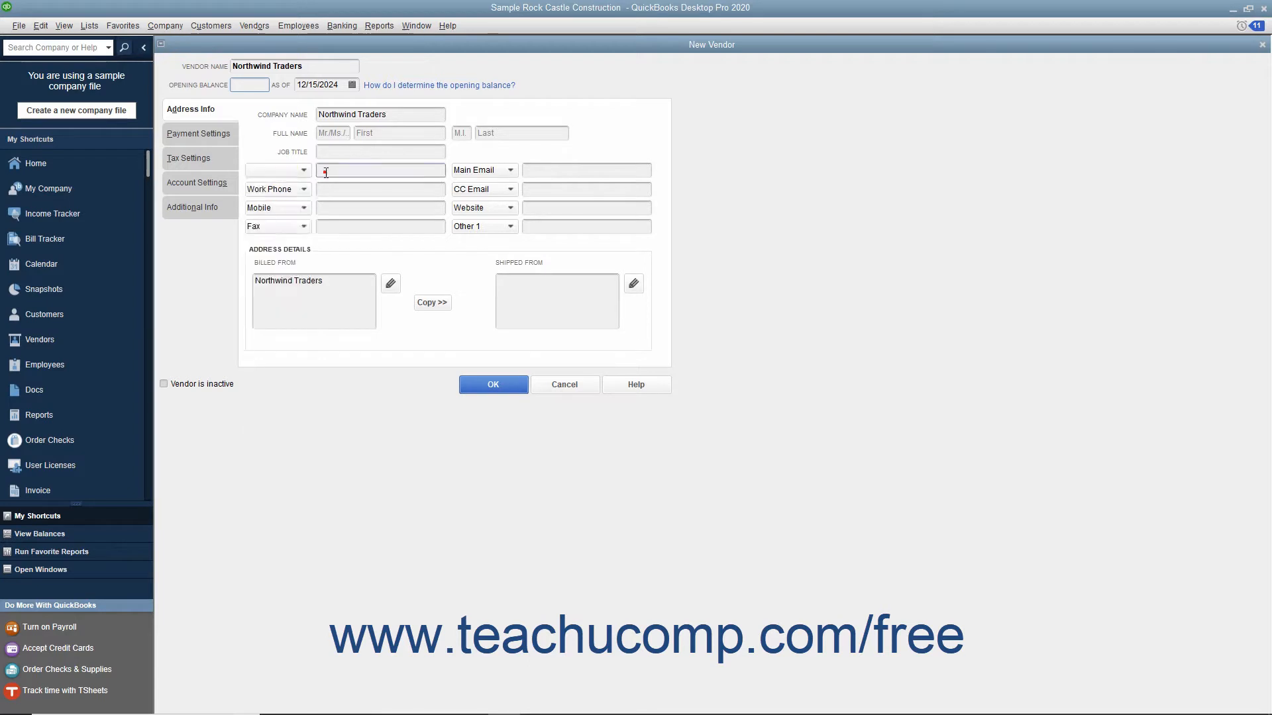
left_click(302, 169)
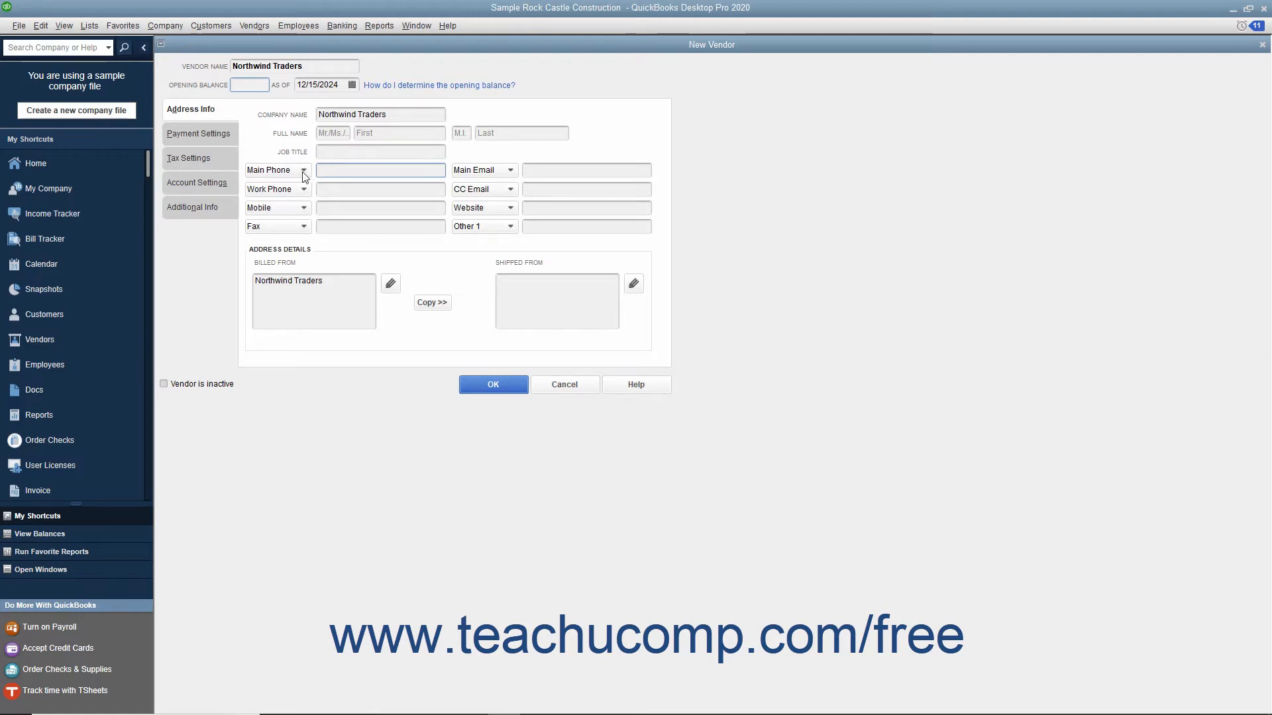
mouse_move(302, 211)
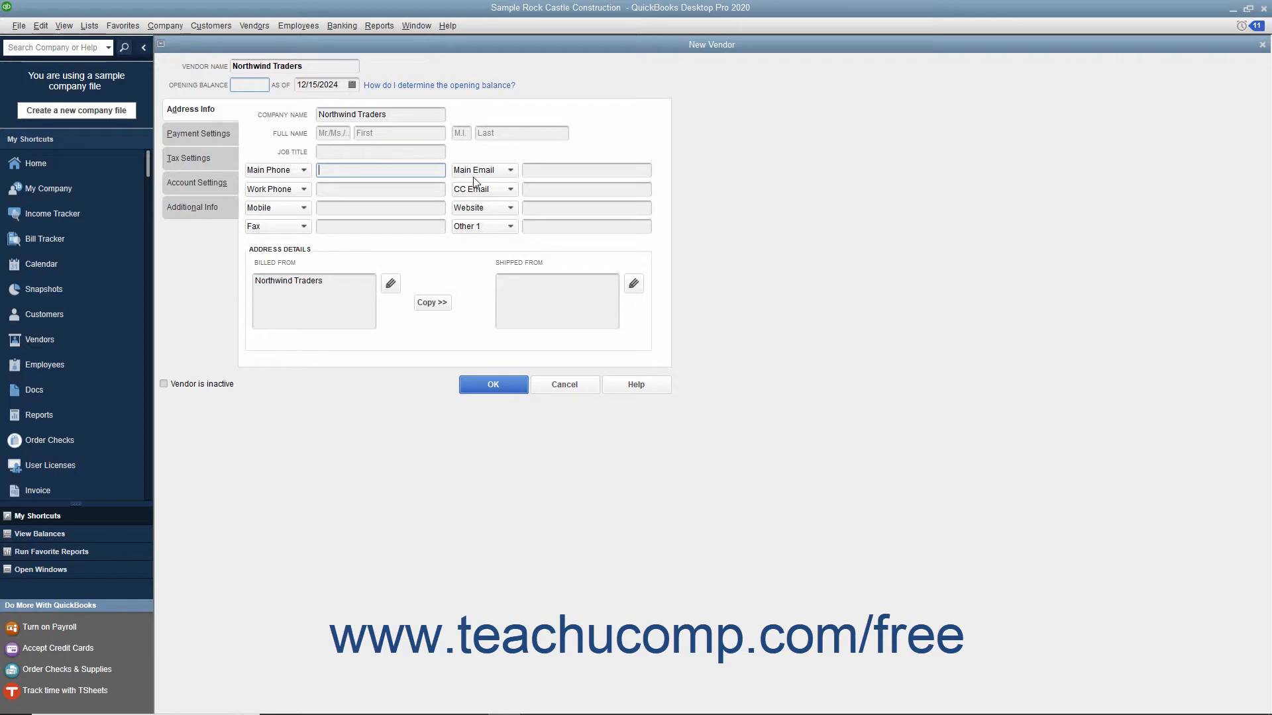
mouse_move(469, 225)
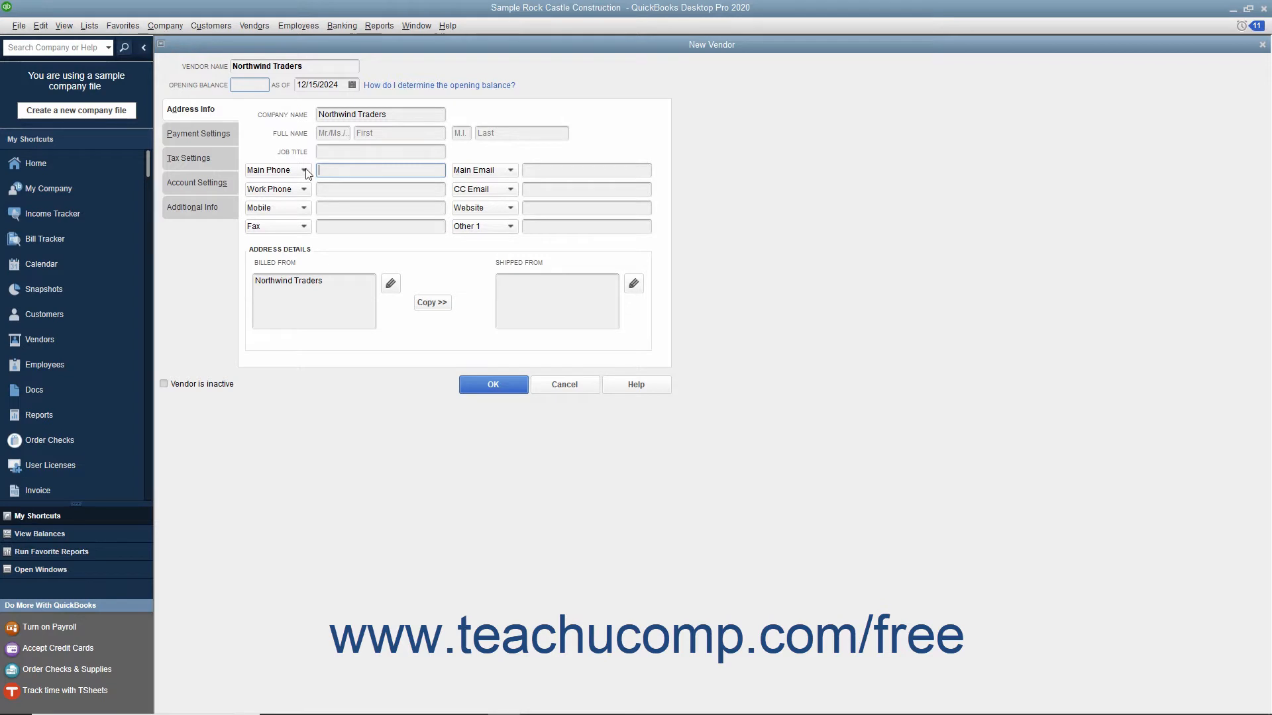
left_click(305, 169)
type("(888) 000-1234")
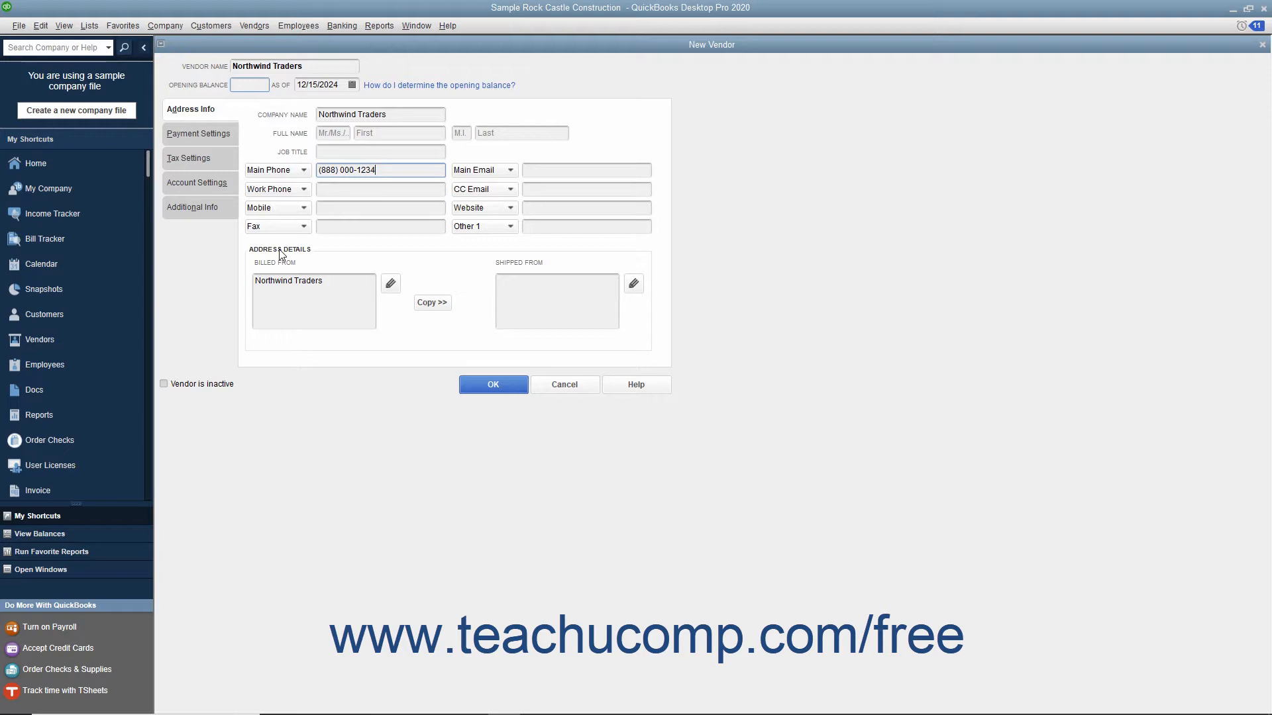
mouse_move(290, 269)
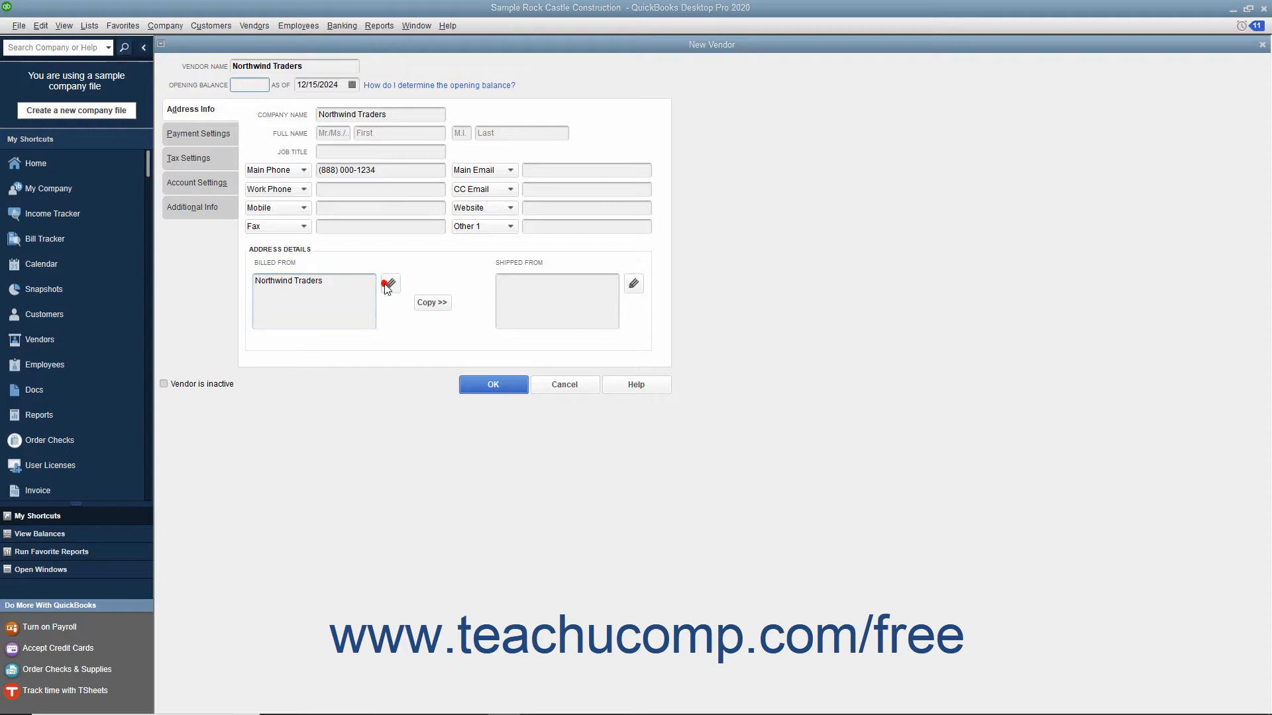
Set the billed-from address to 123 Sunnyside St., Bayshore, CA 90000.
left_click(389, 284)
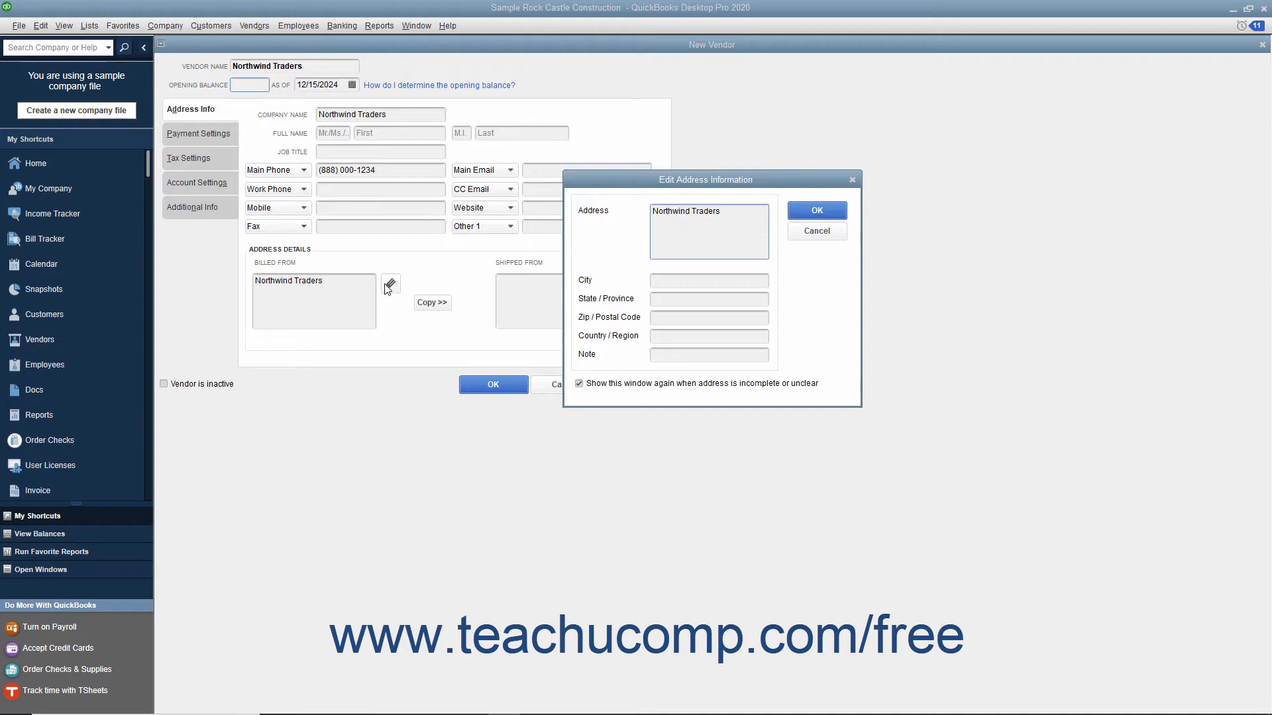
type("123 Sunnyside St.")
type("90000")
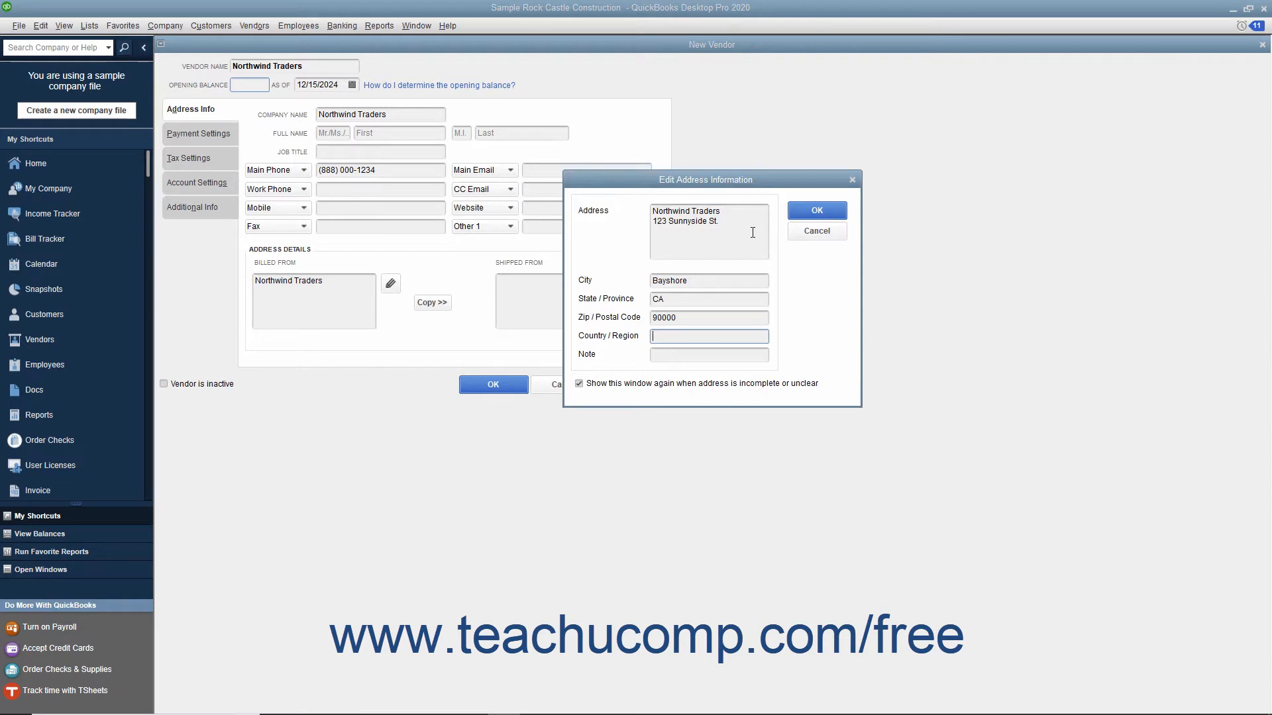
mouse_move(817, 211)
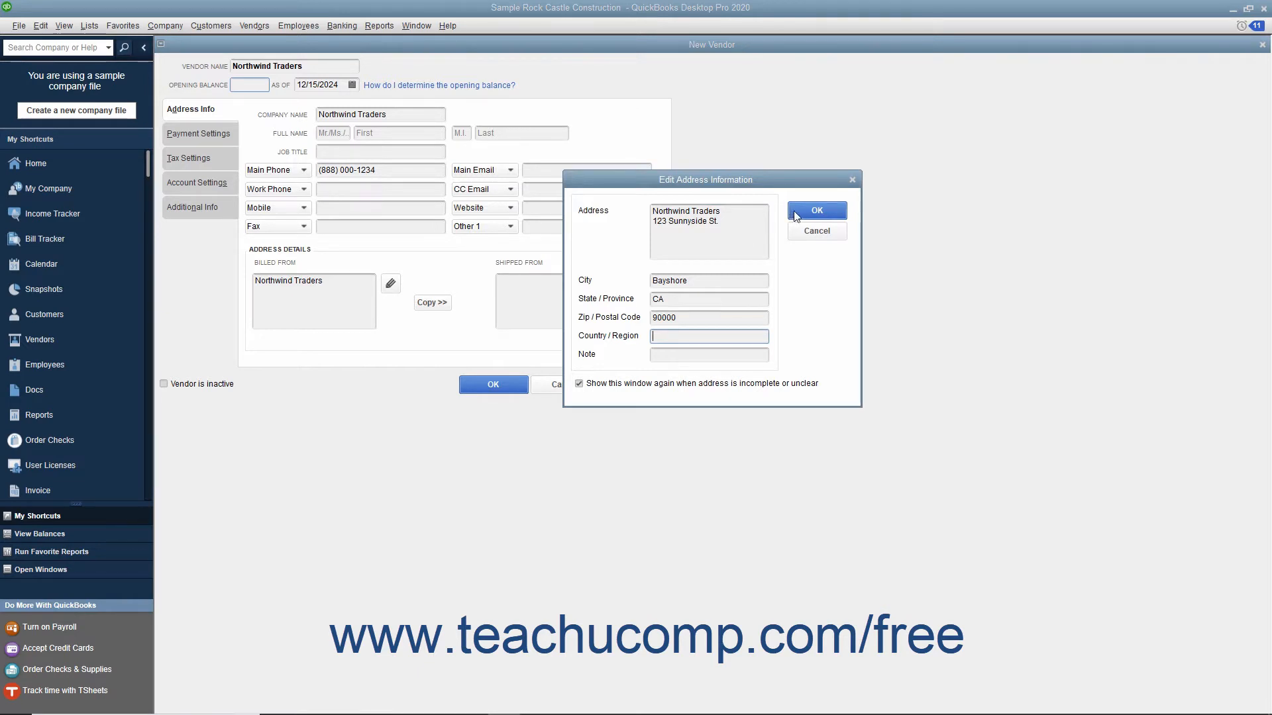
left_click(816, 211)
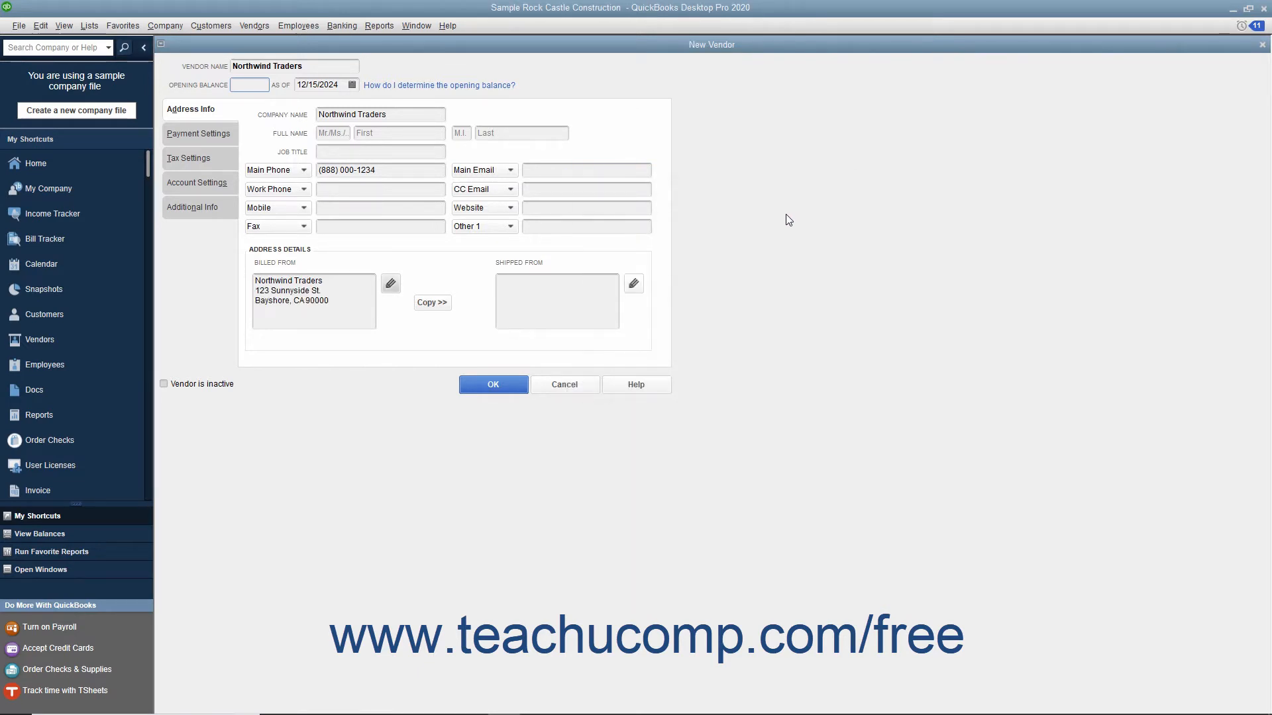
mouse_move(432, 302)
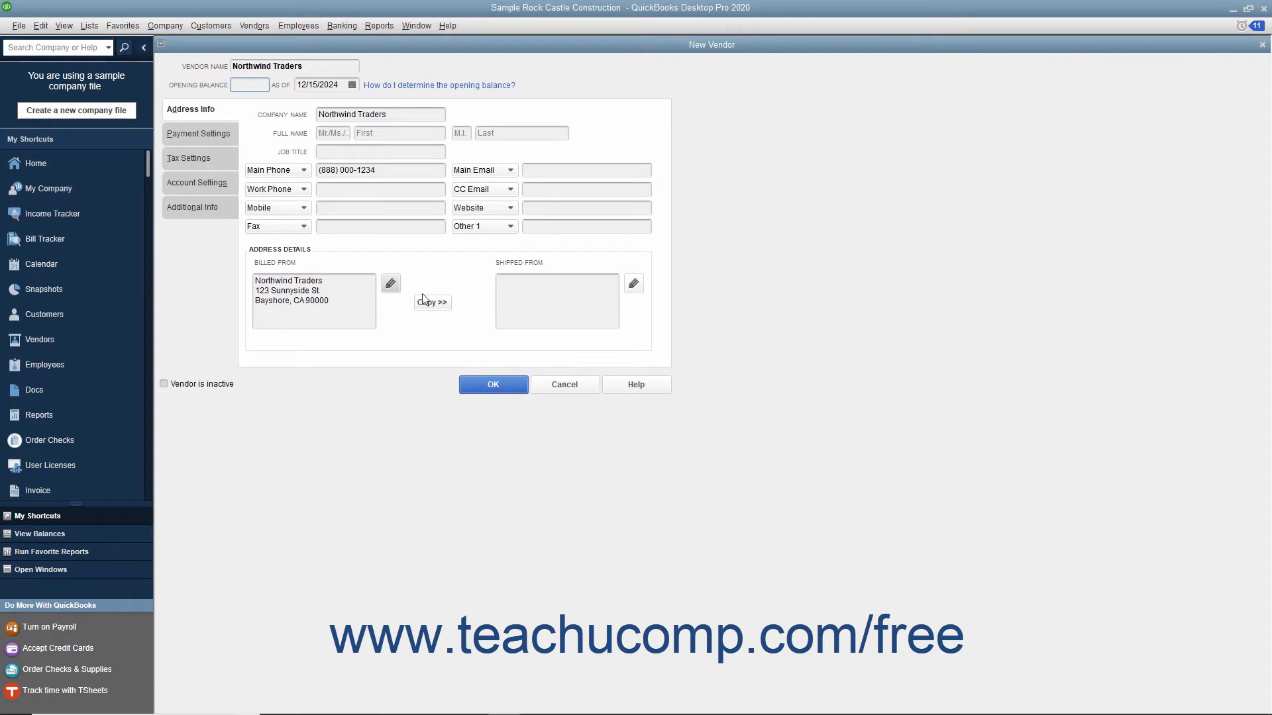
mouse_move(407, 319)
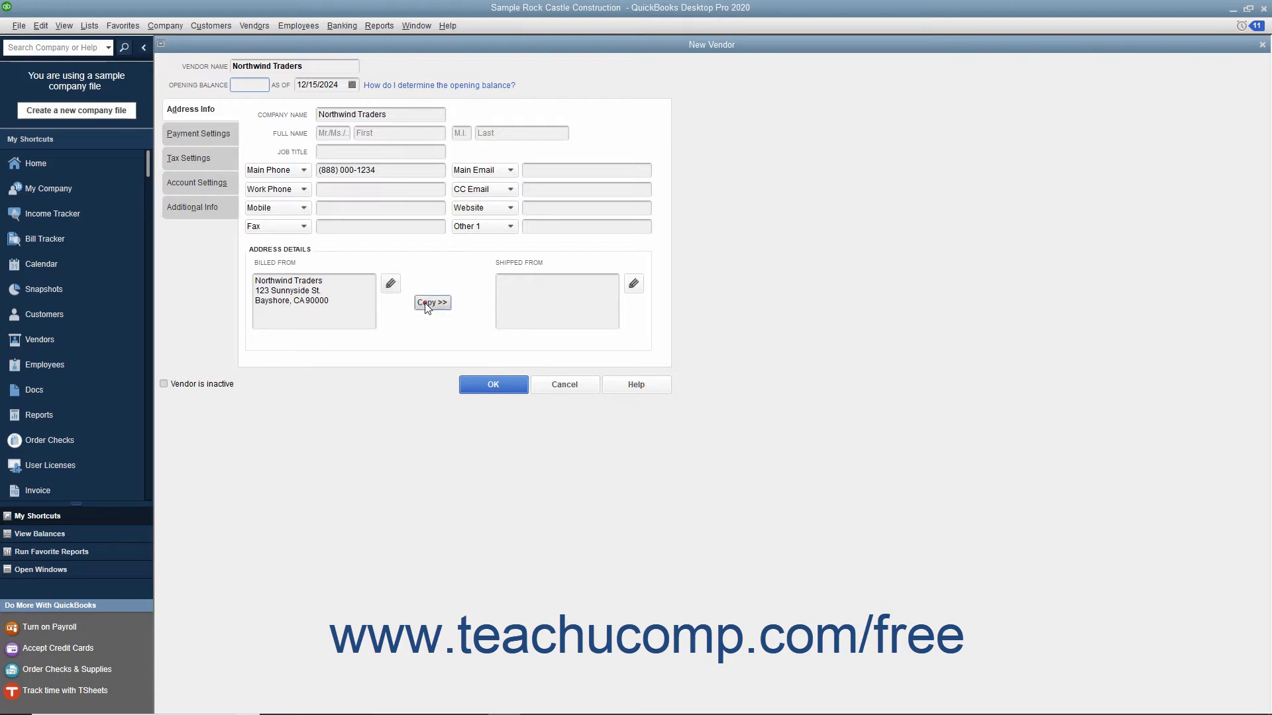
Copy the billed-from address to the shipped-from address and accept it.
left_click(432, 302)
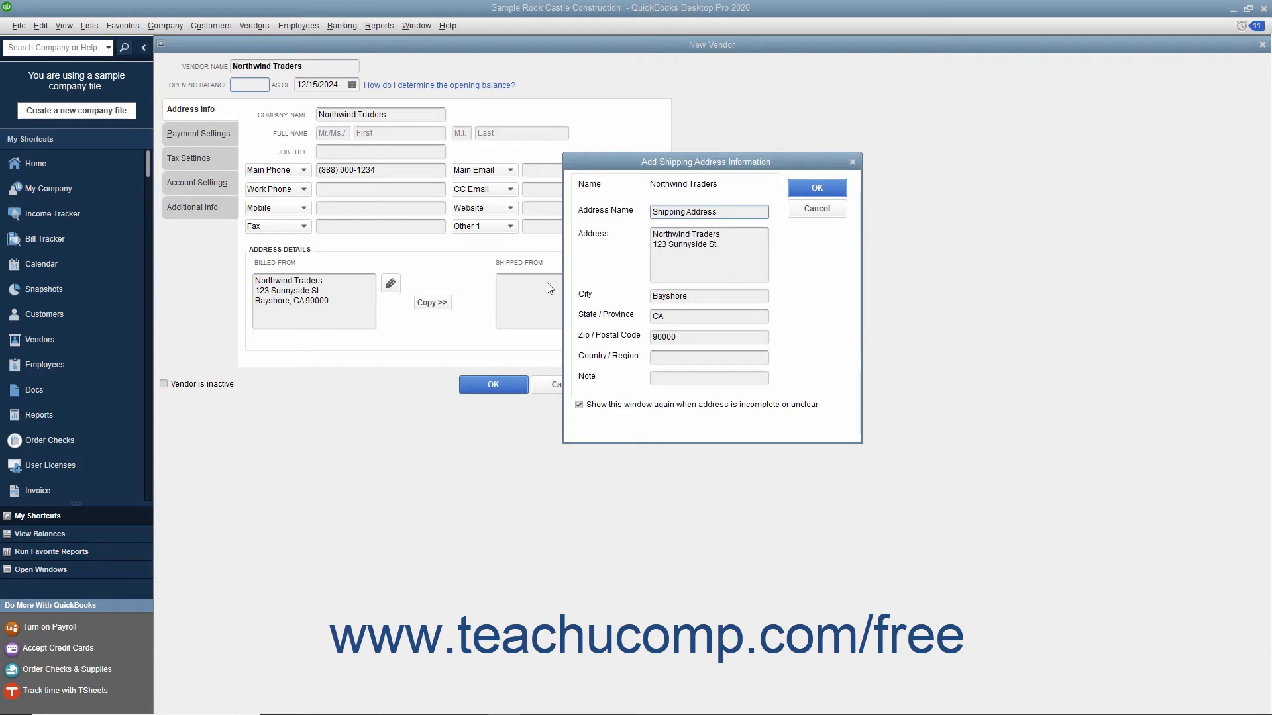
left_click(816, 187)
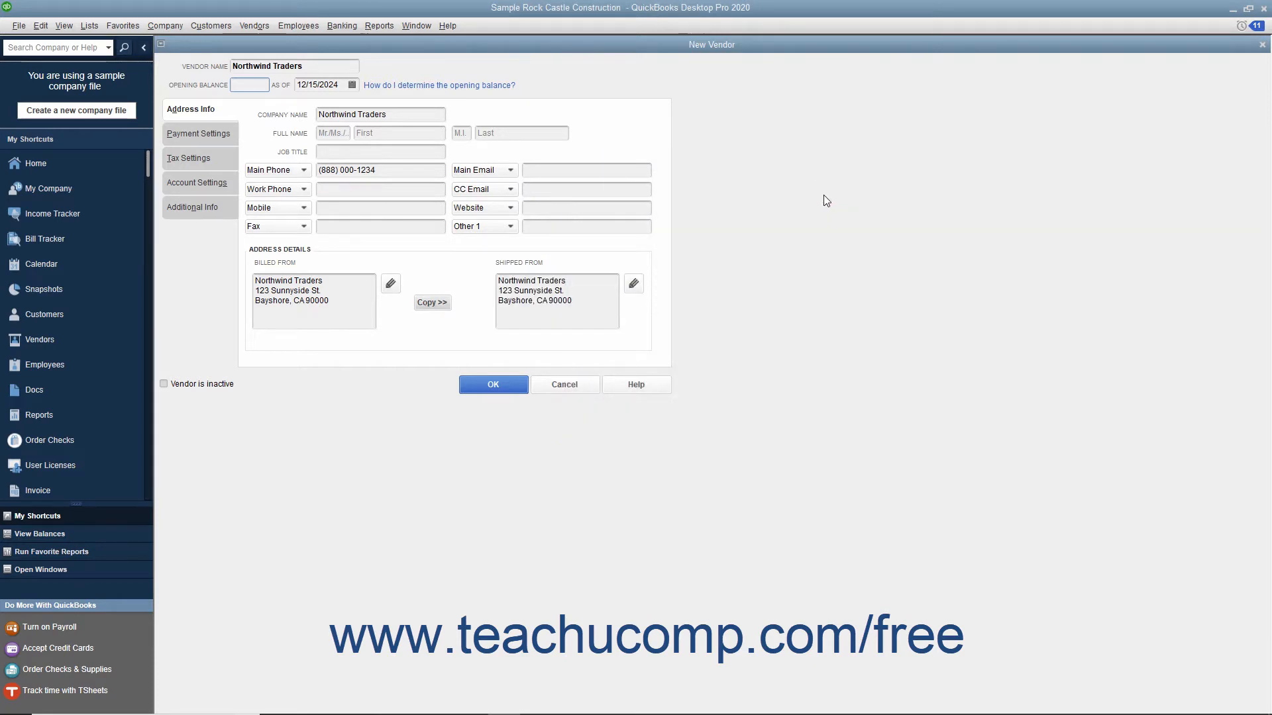
mouse_move(710, 248)
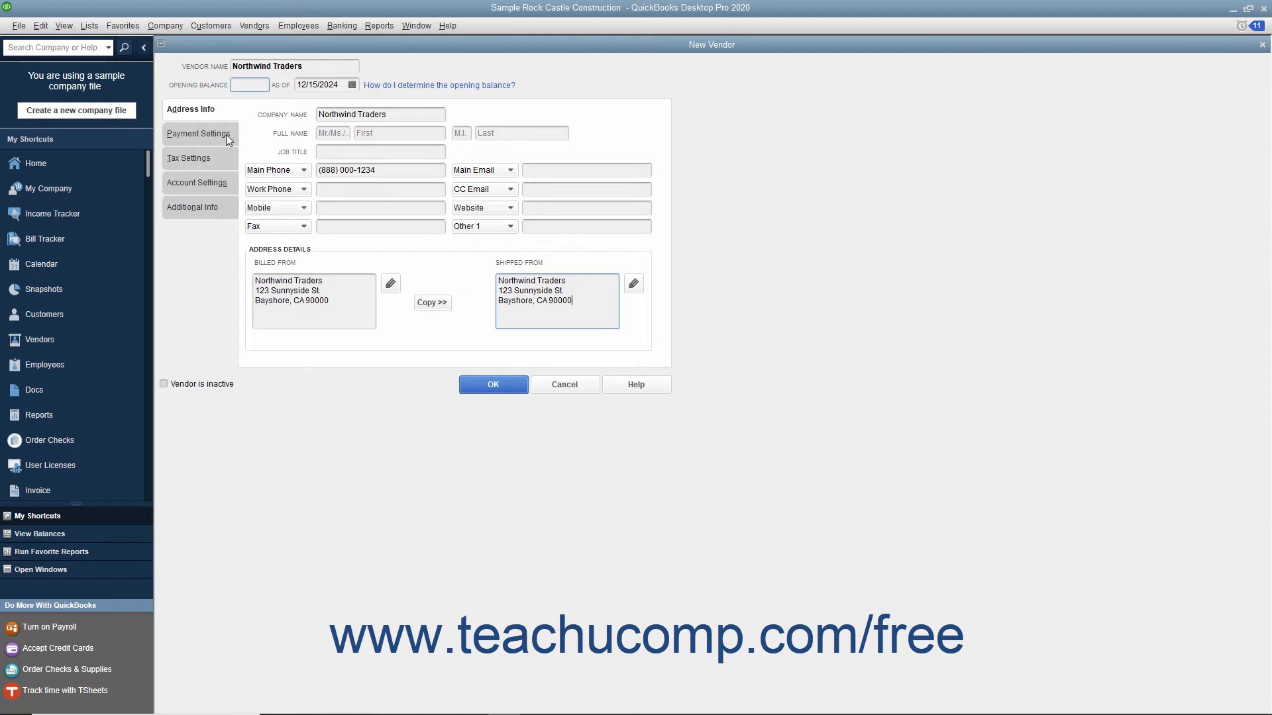
left_click(198, 134)
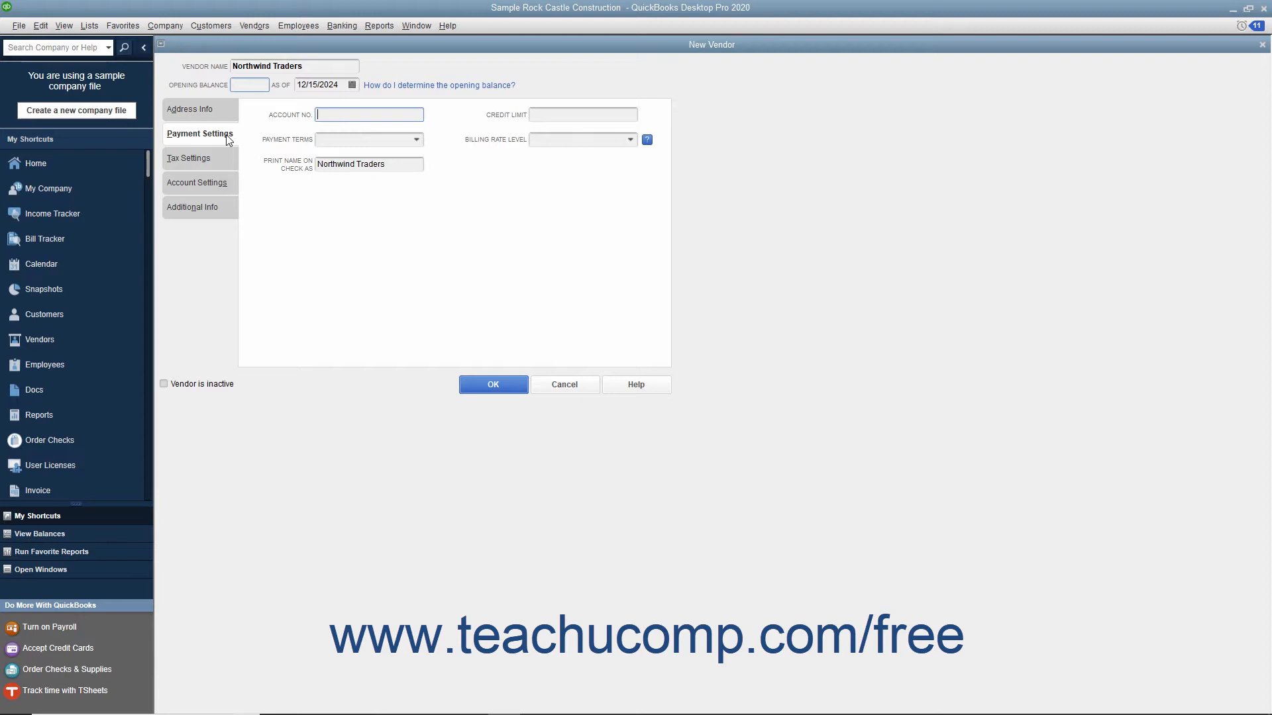
Choose Net 30 payment terms and review the name printed on checks.
left_click(370, 114)
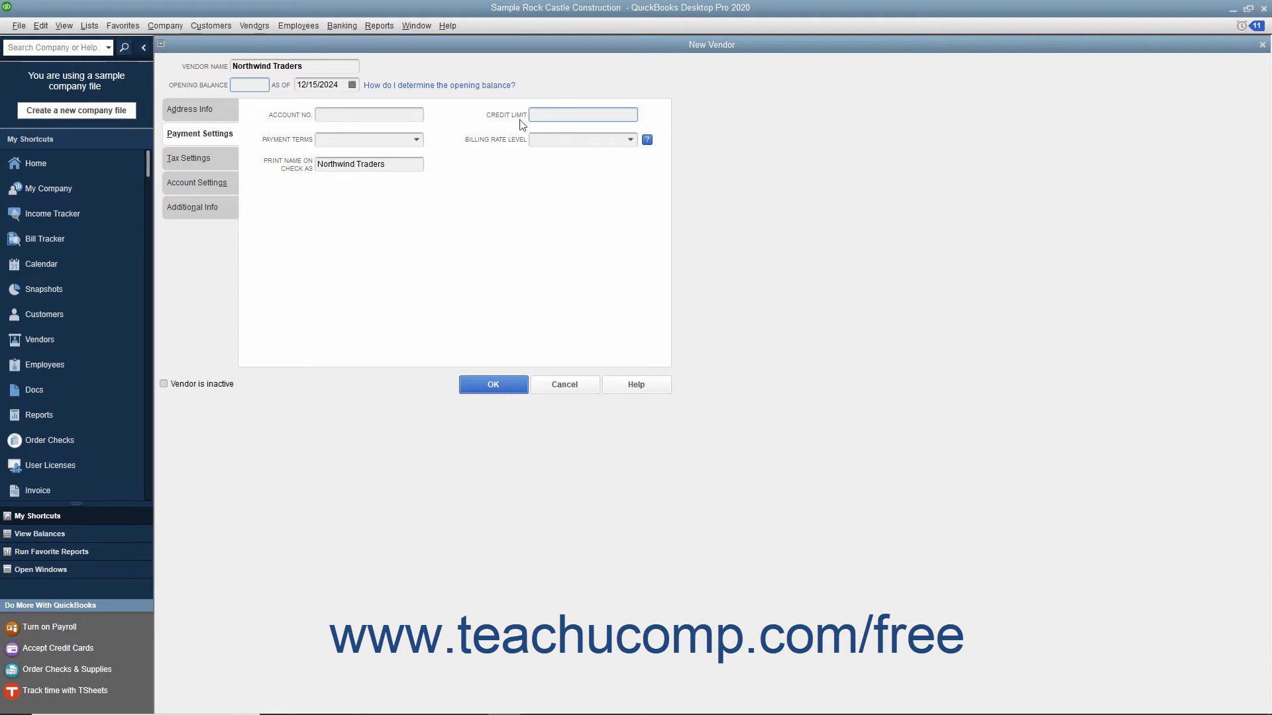
left_click(417, 139)
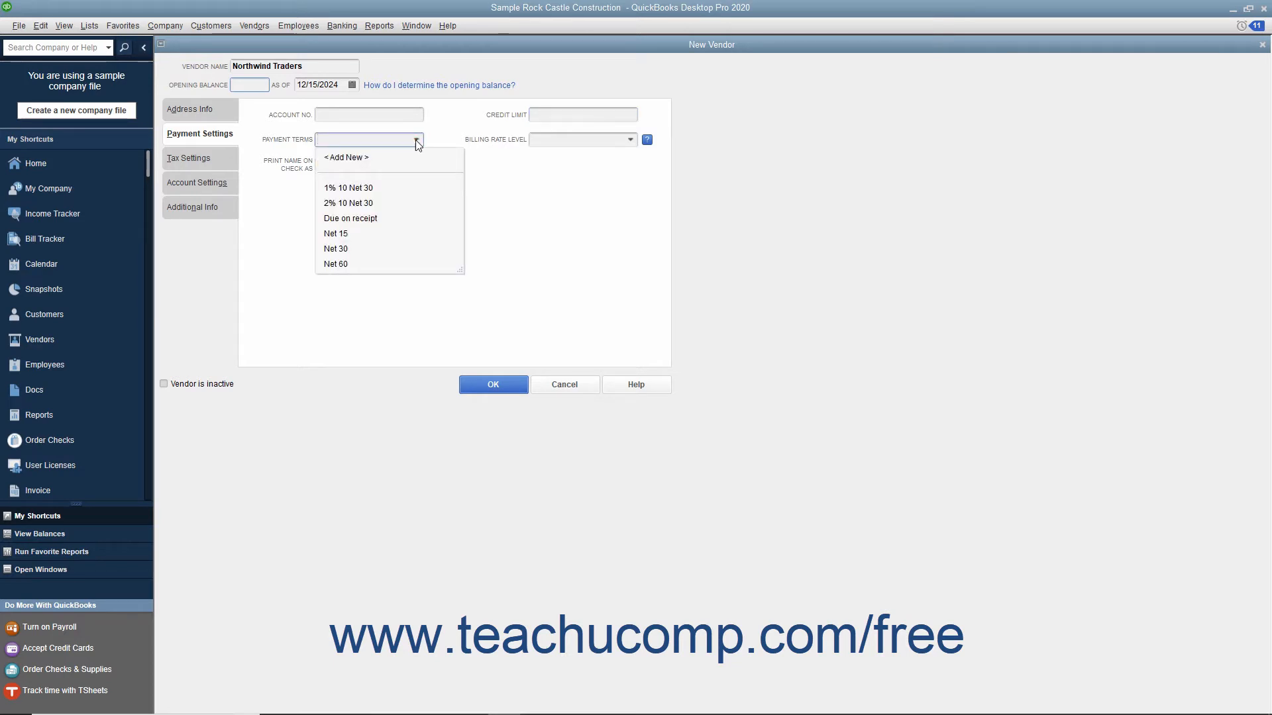
left_click(335, 247)
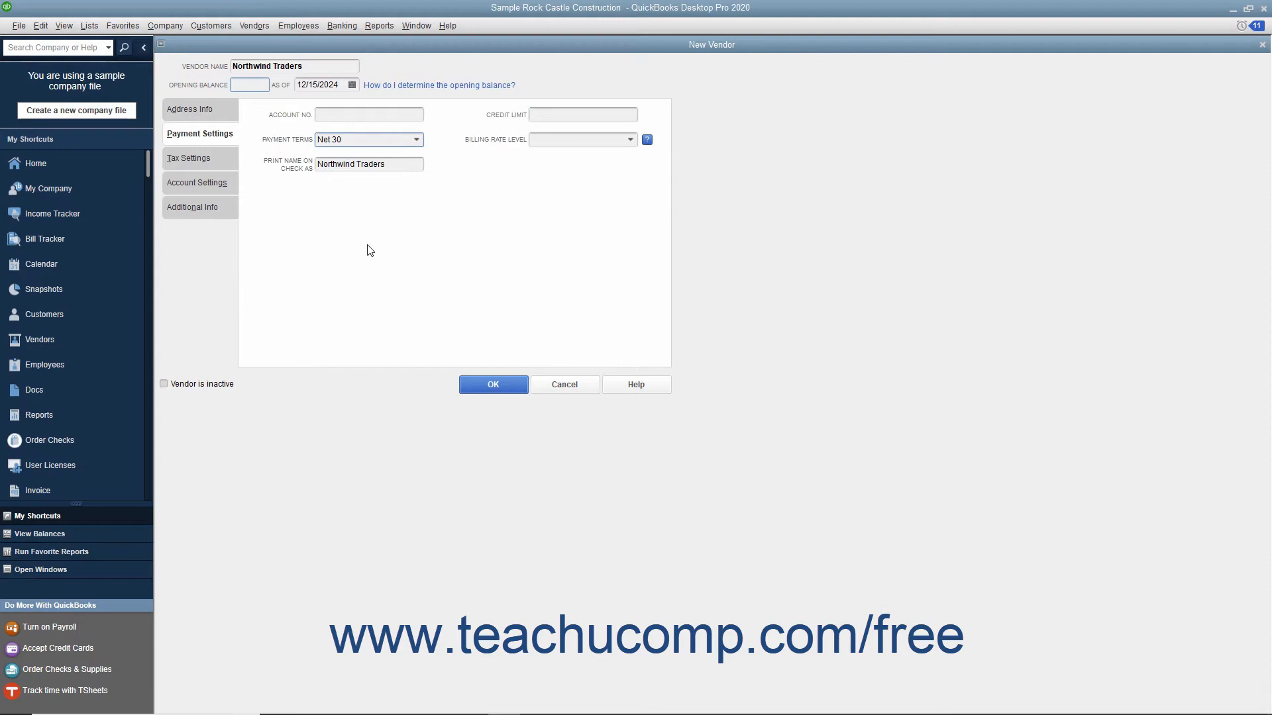
mouse_move(439, 147)
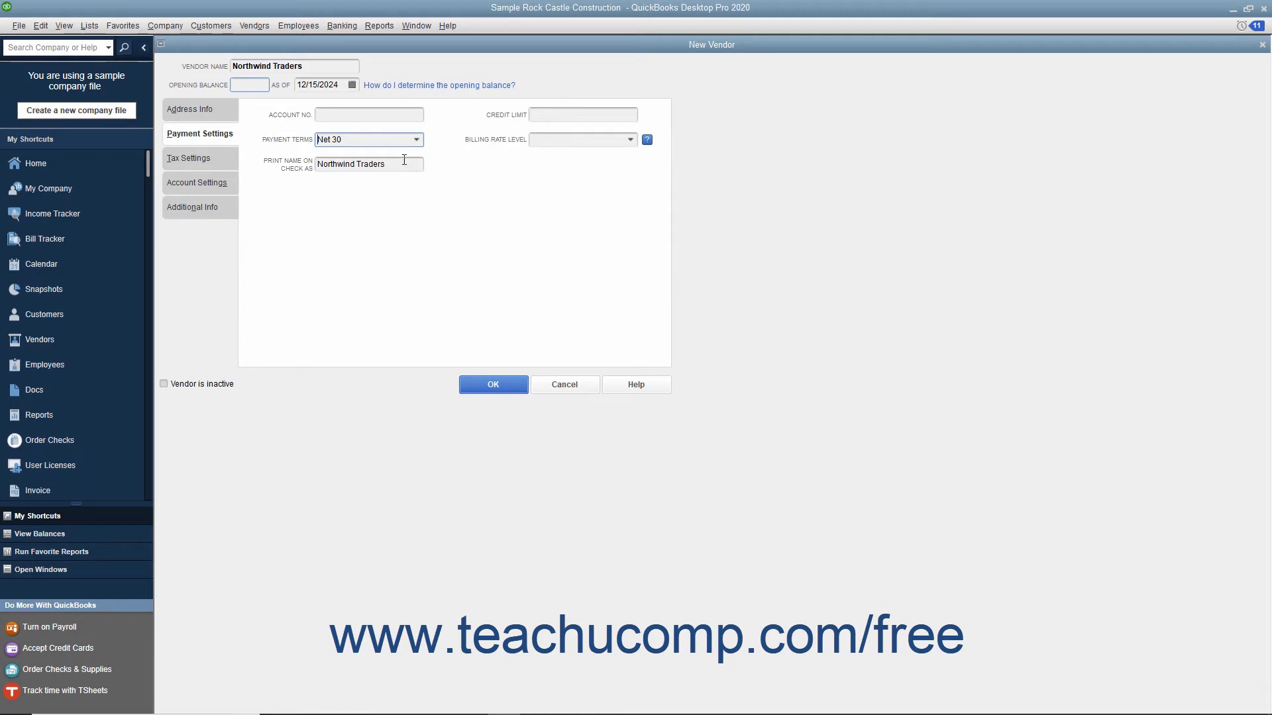
left_click(368, 164)
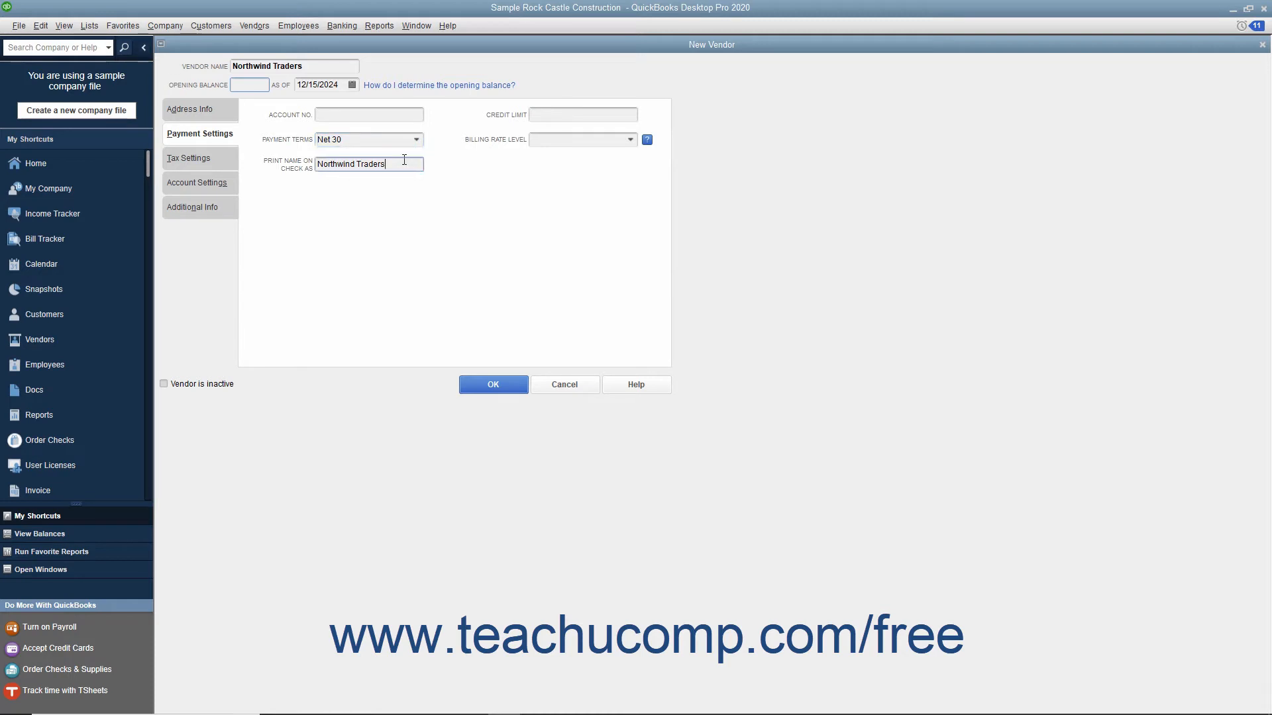
mouse_move(281, 150)
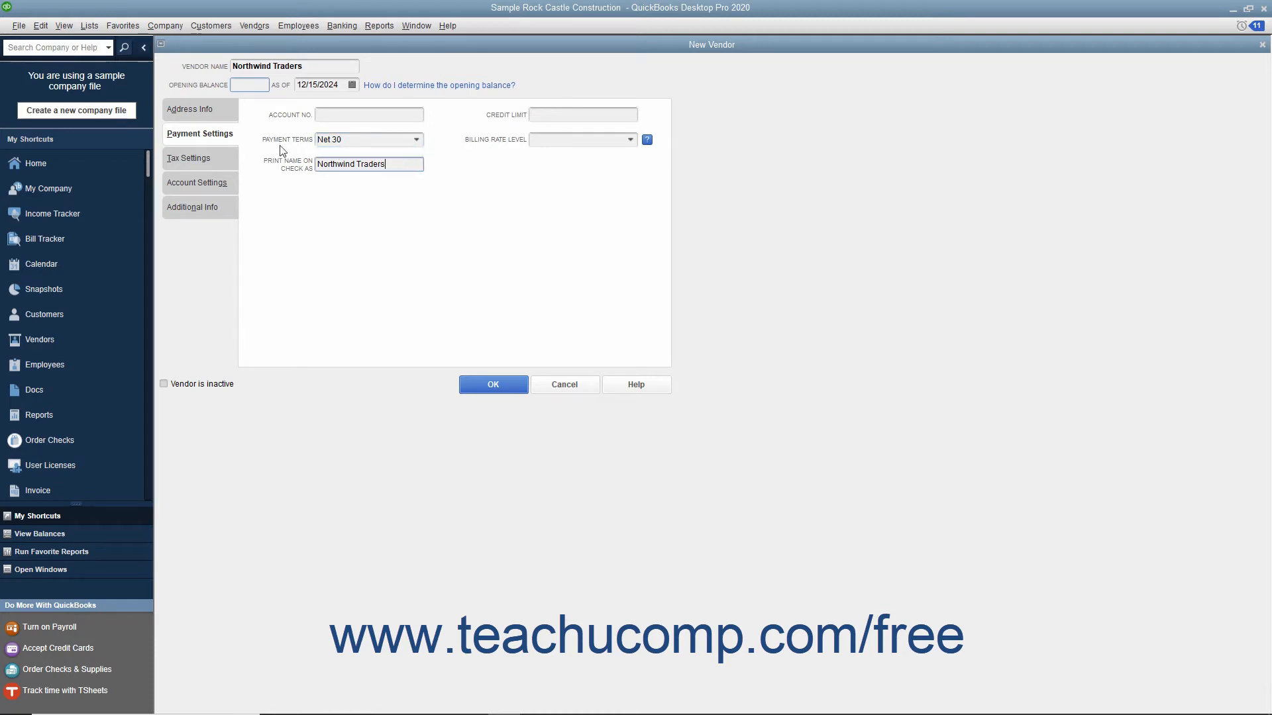
left_click(190, 158)
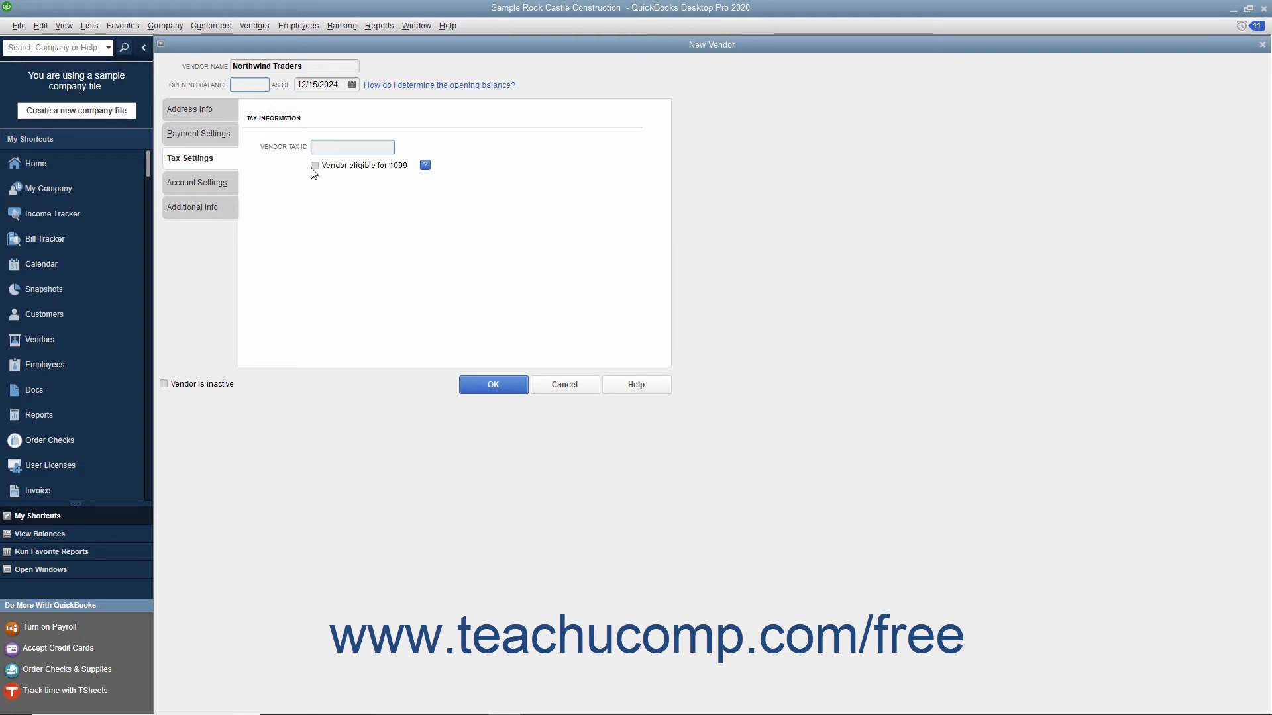
Review the vendor tax ID and 1099 eligibility, leaving both blank.
left_click(315, 166)
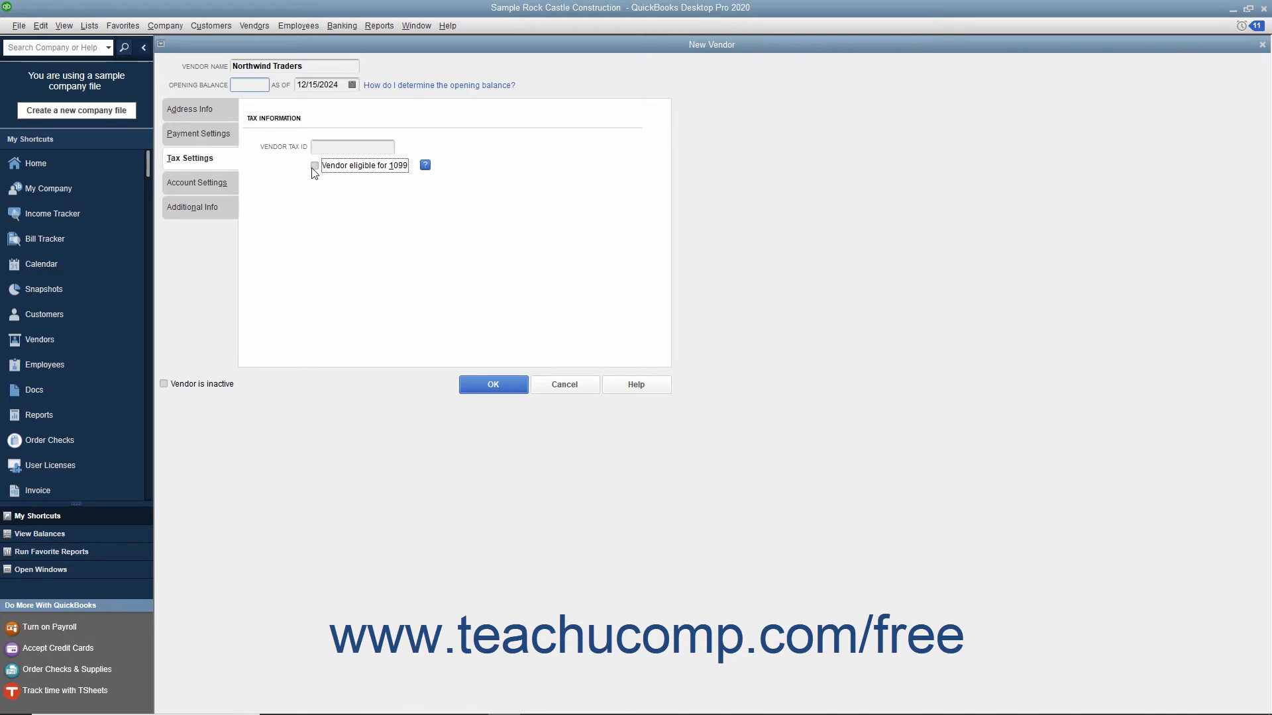
mouse_move(265, 190)
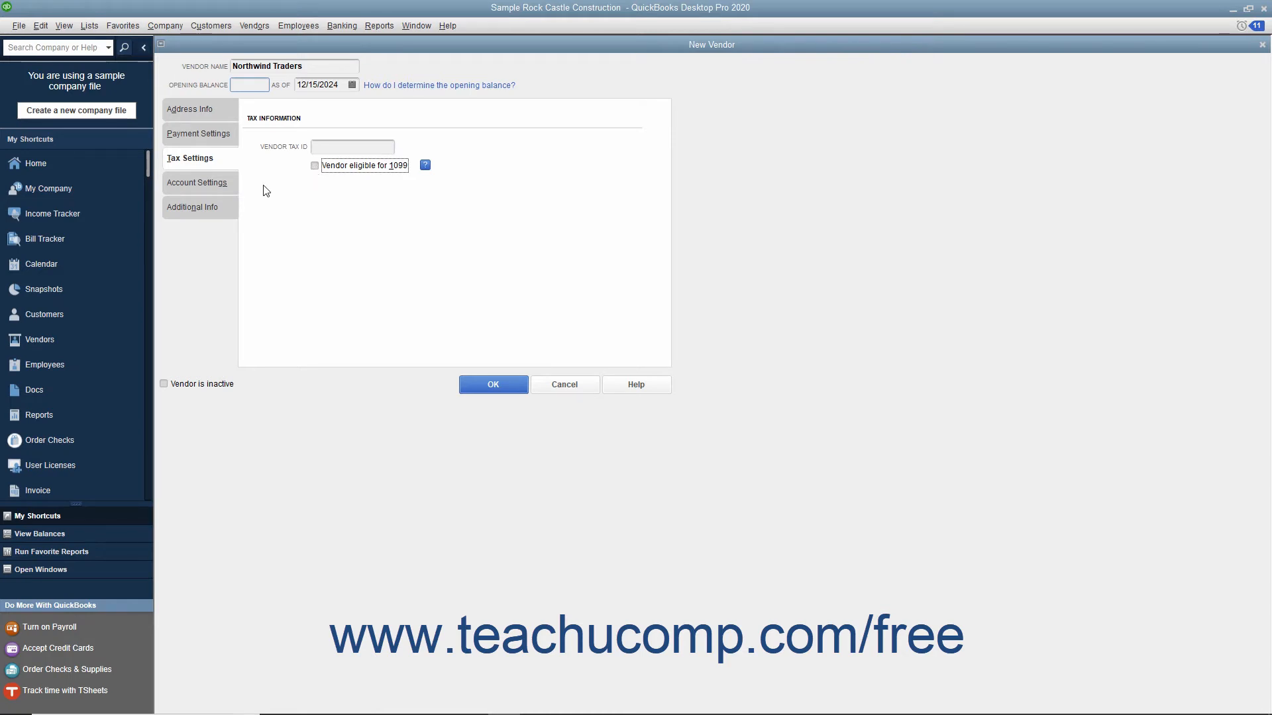
Browse the expense account prefill list on Account Settings without selecting an account.
left_click(196, 181)
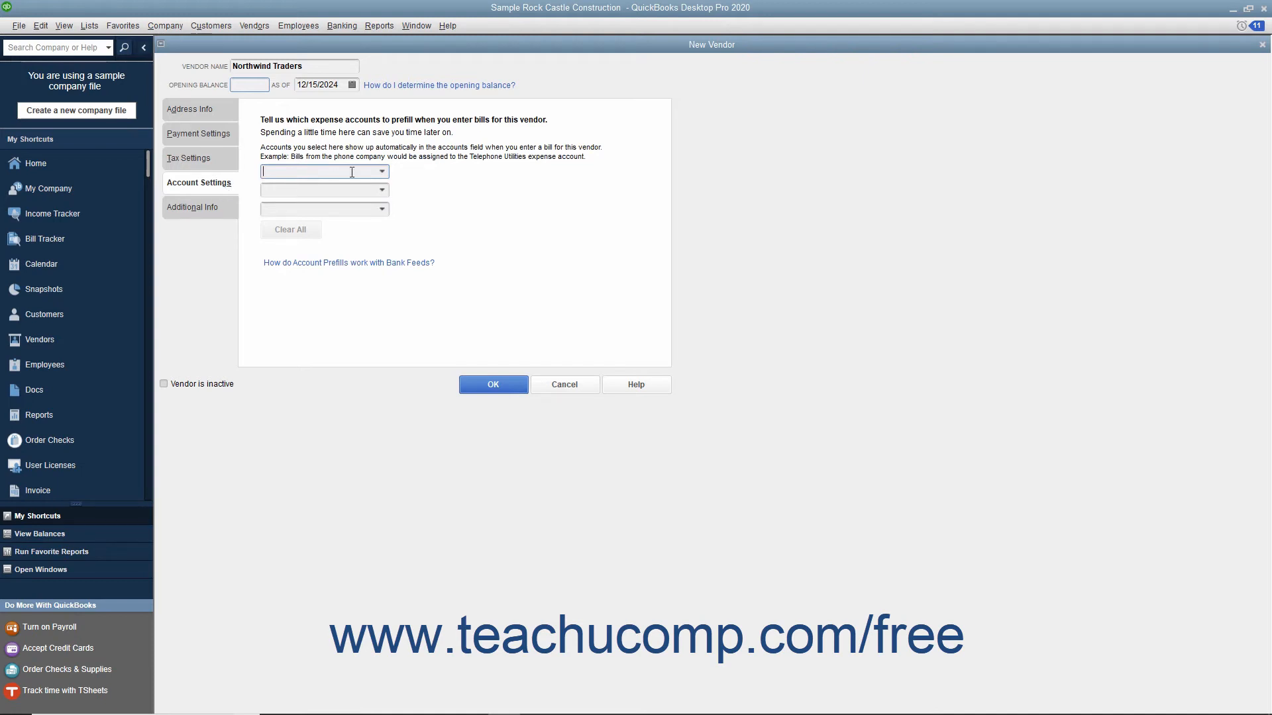
left_click(381, 171)
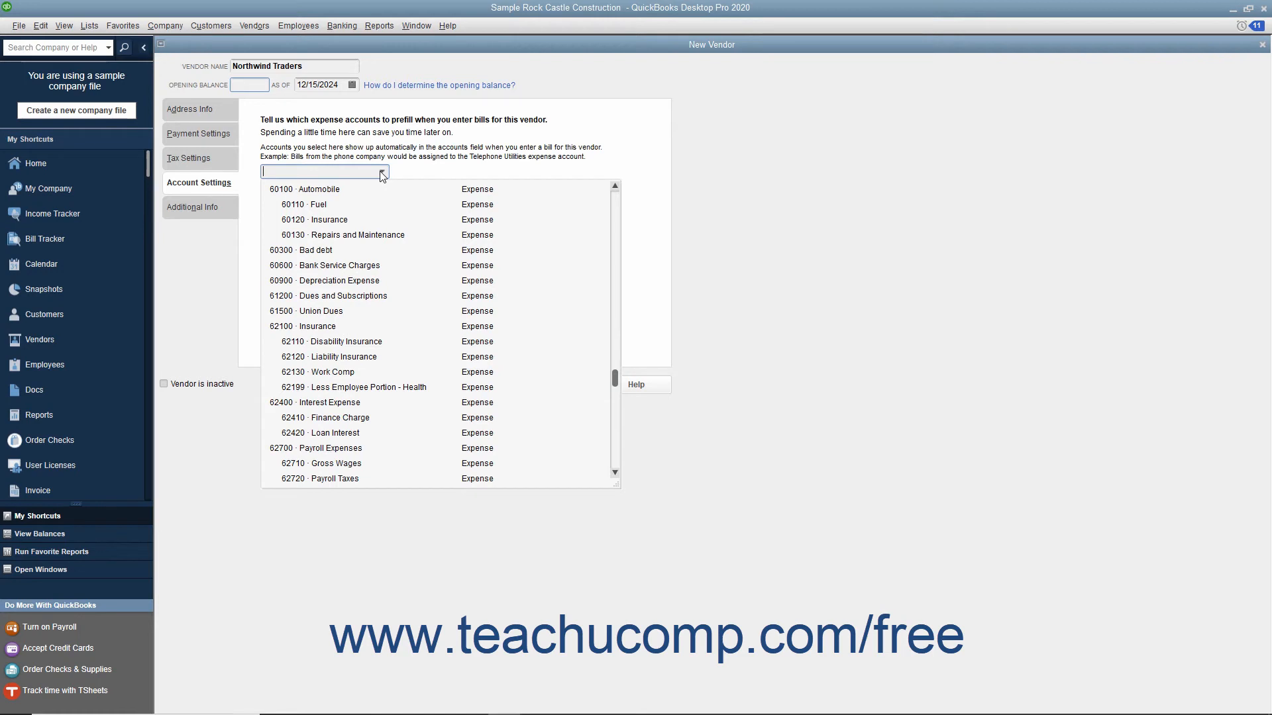
left_click(381, 170)
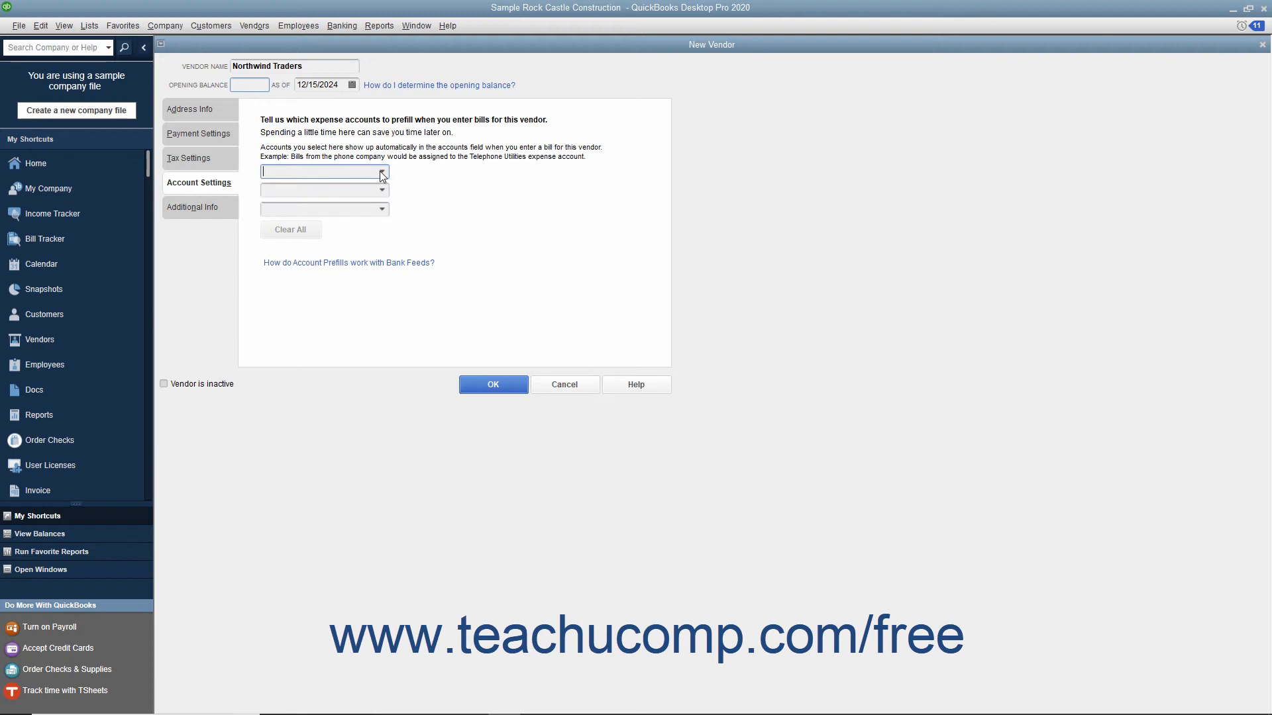
Review Additional Info, leaving vendor type and discount available blank.
left_click(191, 207)
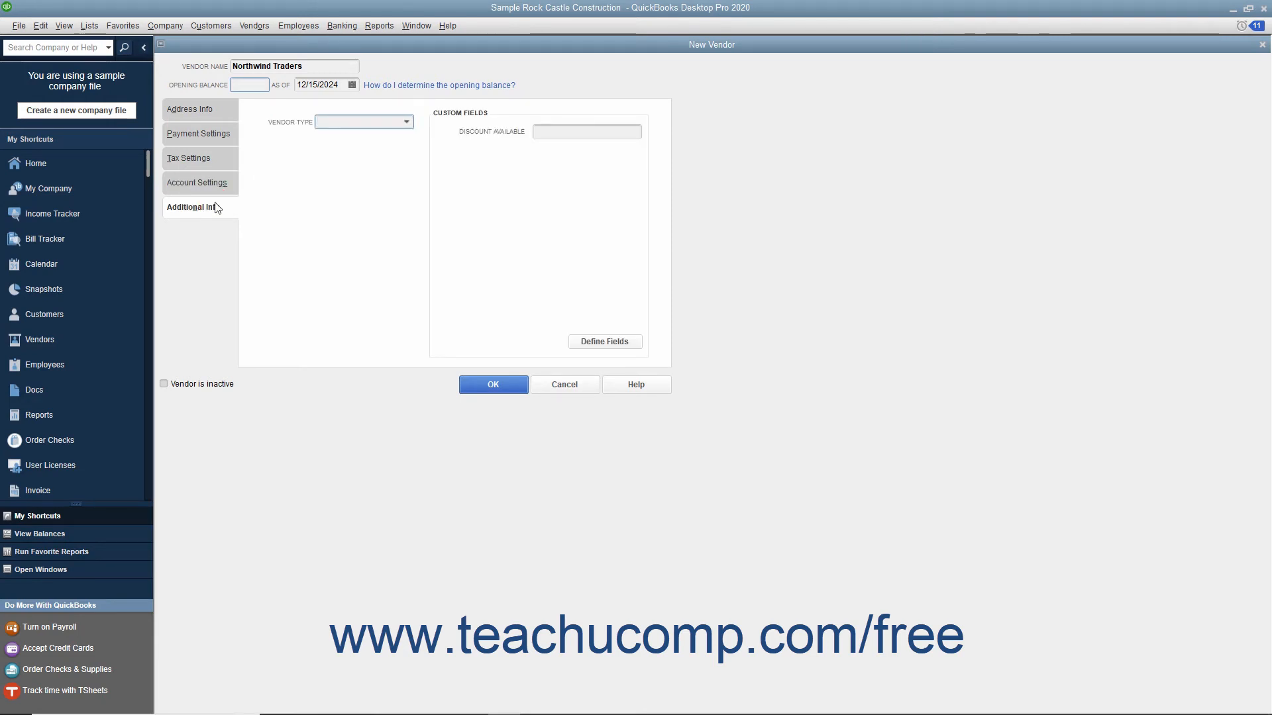
mouse_move(354, 167)
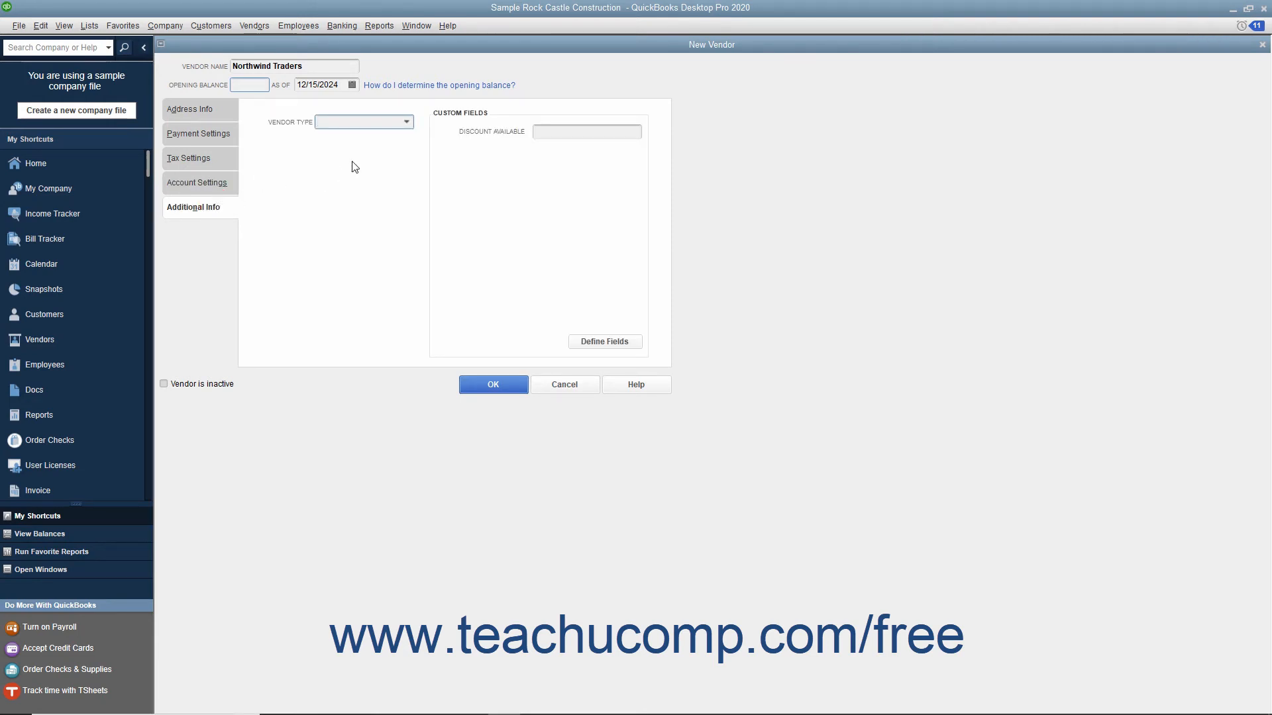
left_click(407, 122)
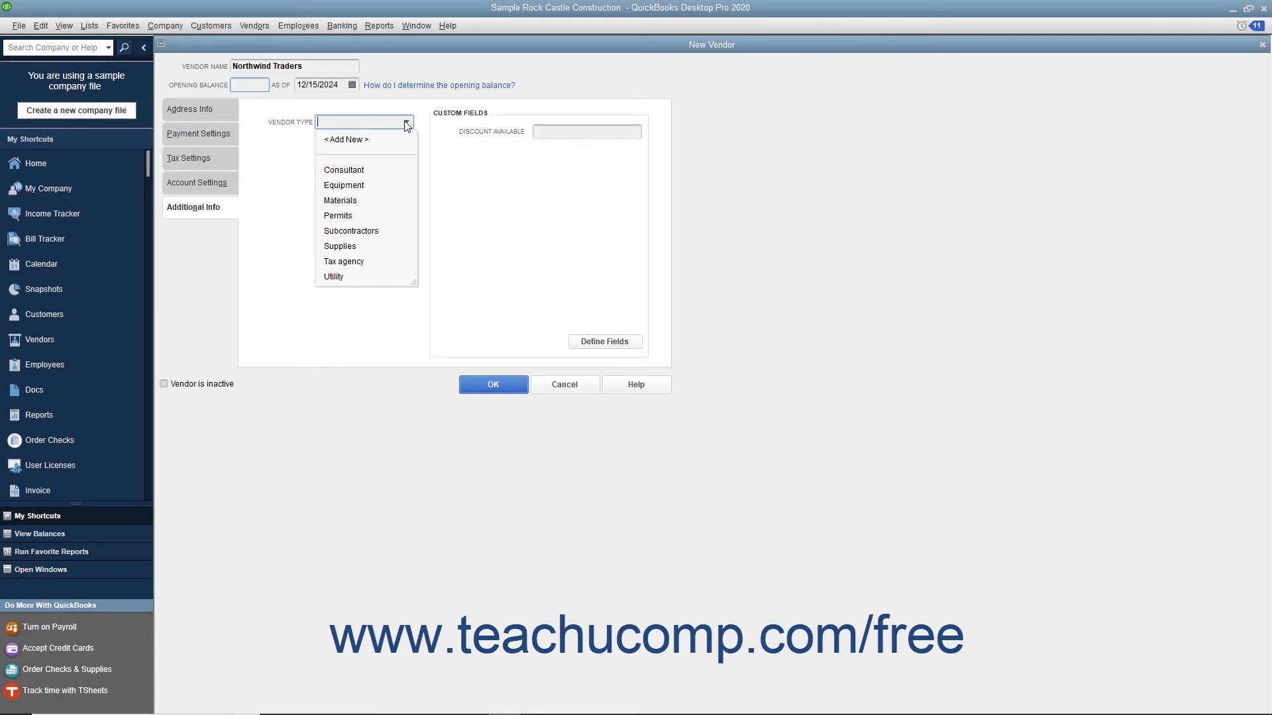
left_click(405, 122)
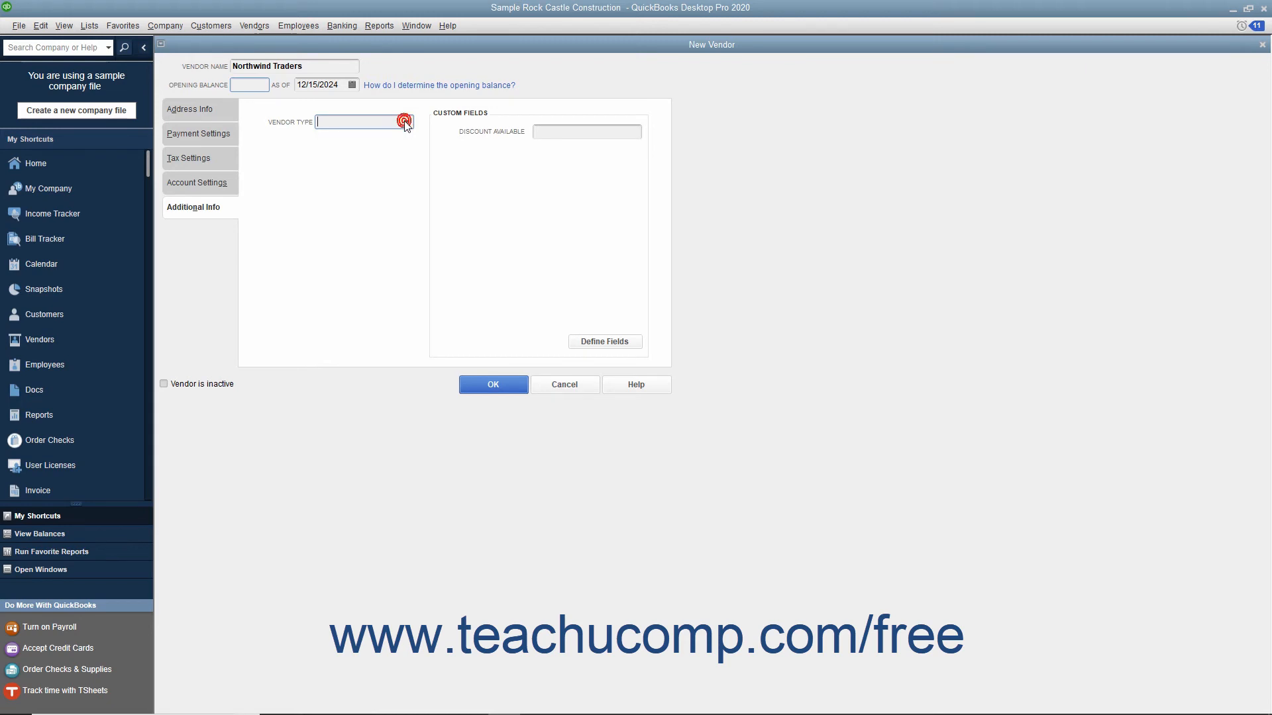
mouse_move(405, 123)
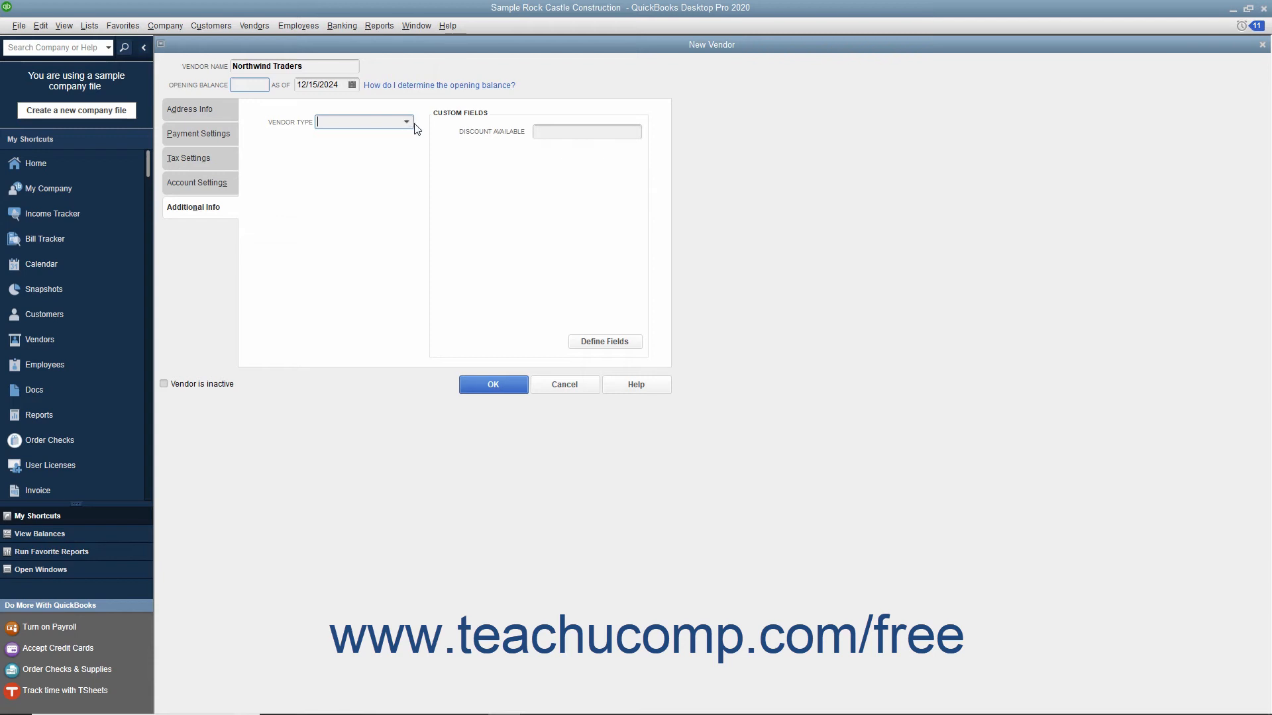
left_click(585, 131)
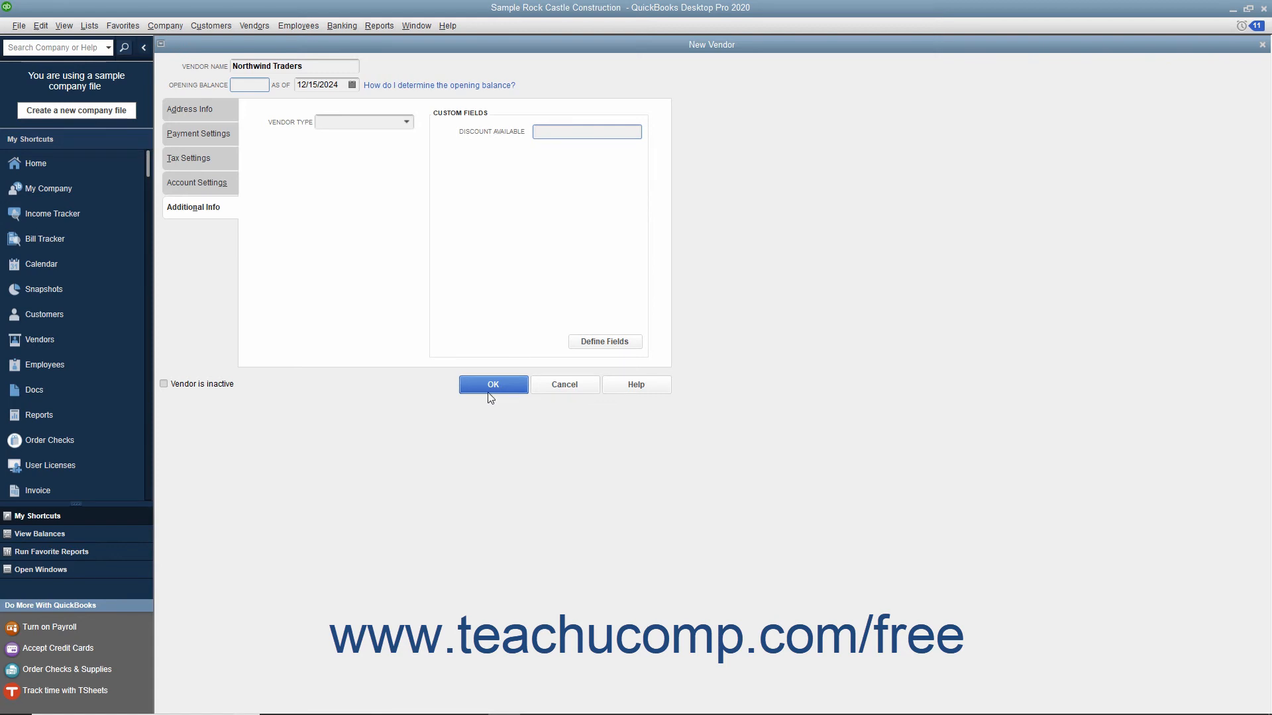
mouse_move(490, 390)
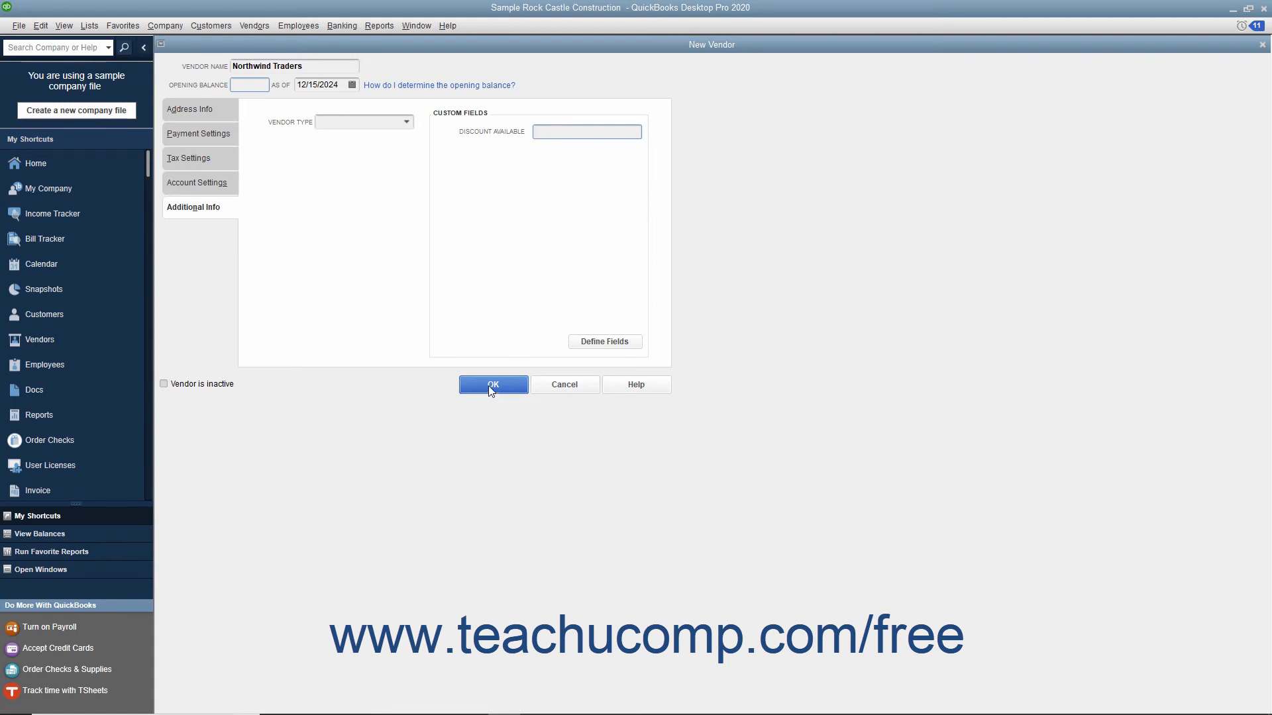
Save Northwind Traders as a new vendor with Net 30 terms and show it in the Vendor Center.
left_click(492, 384)
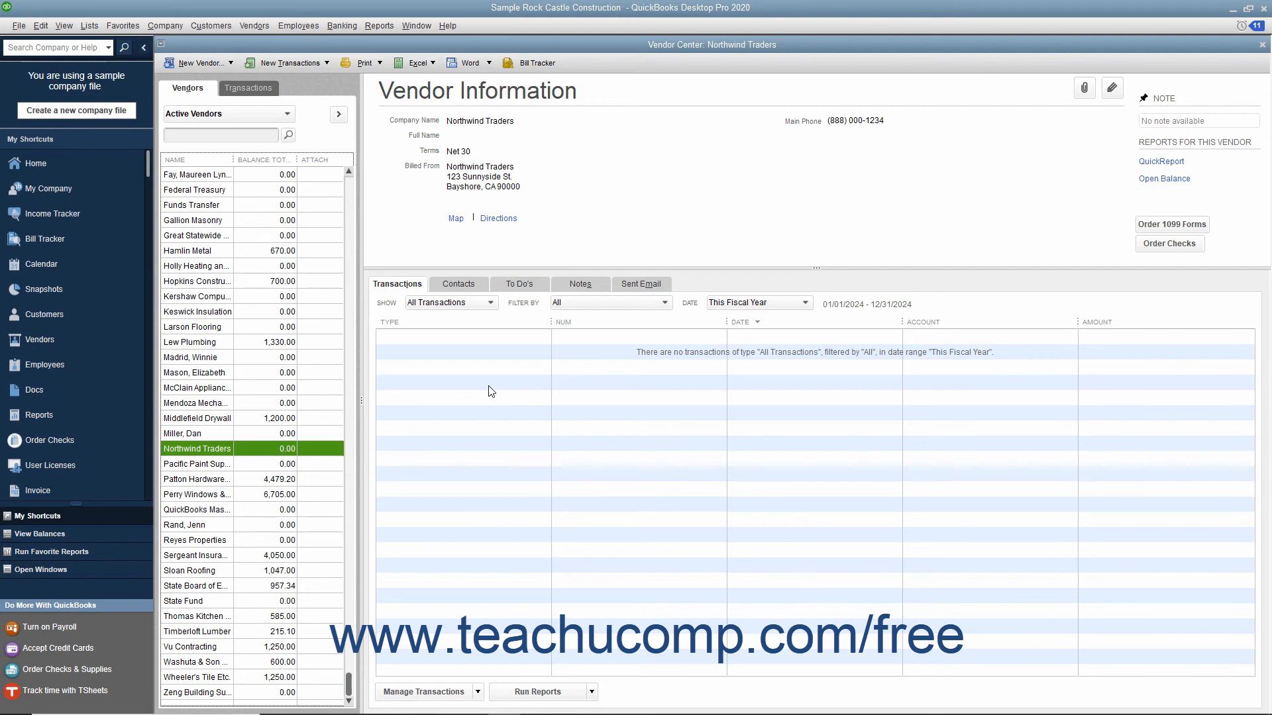
mouse_move(464, 398)
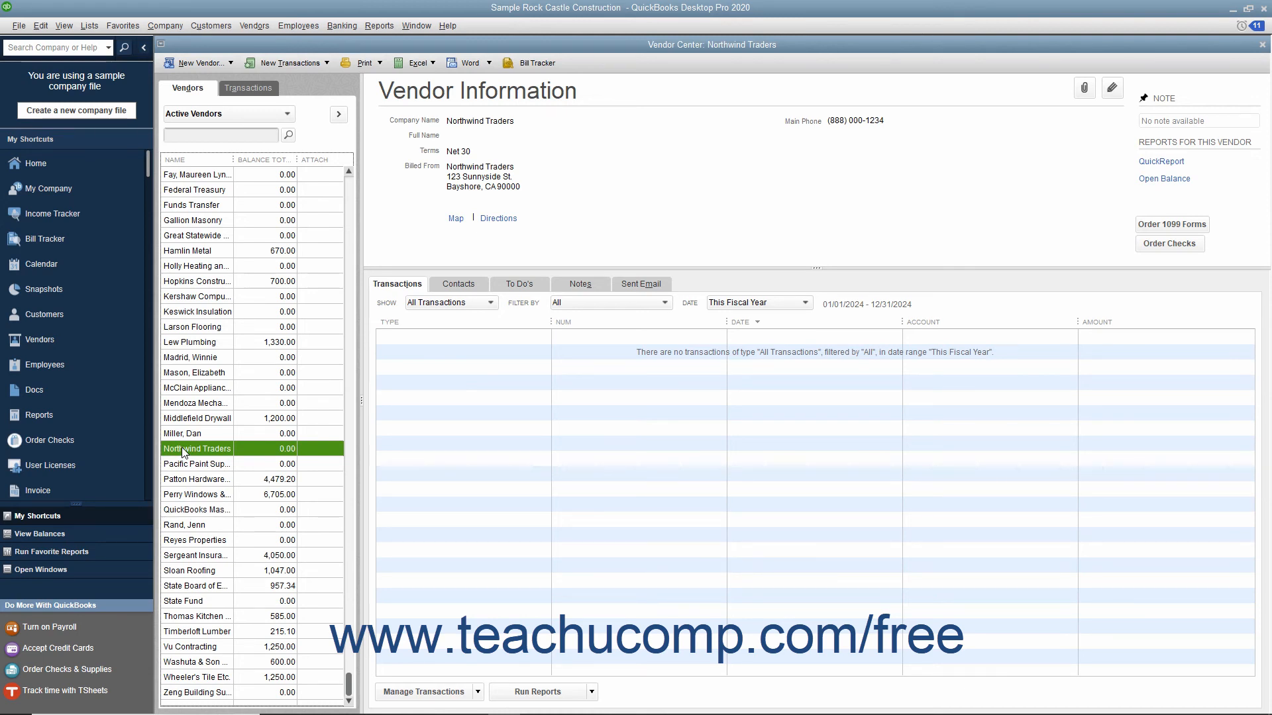
mouse_move(576, 341)
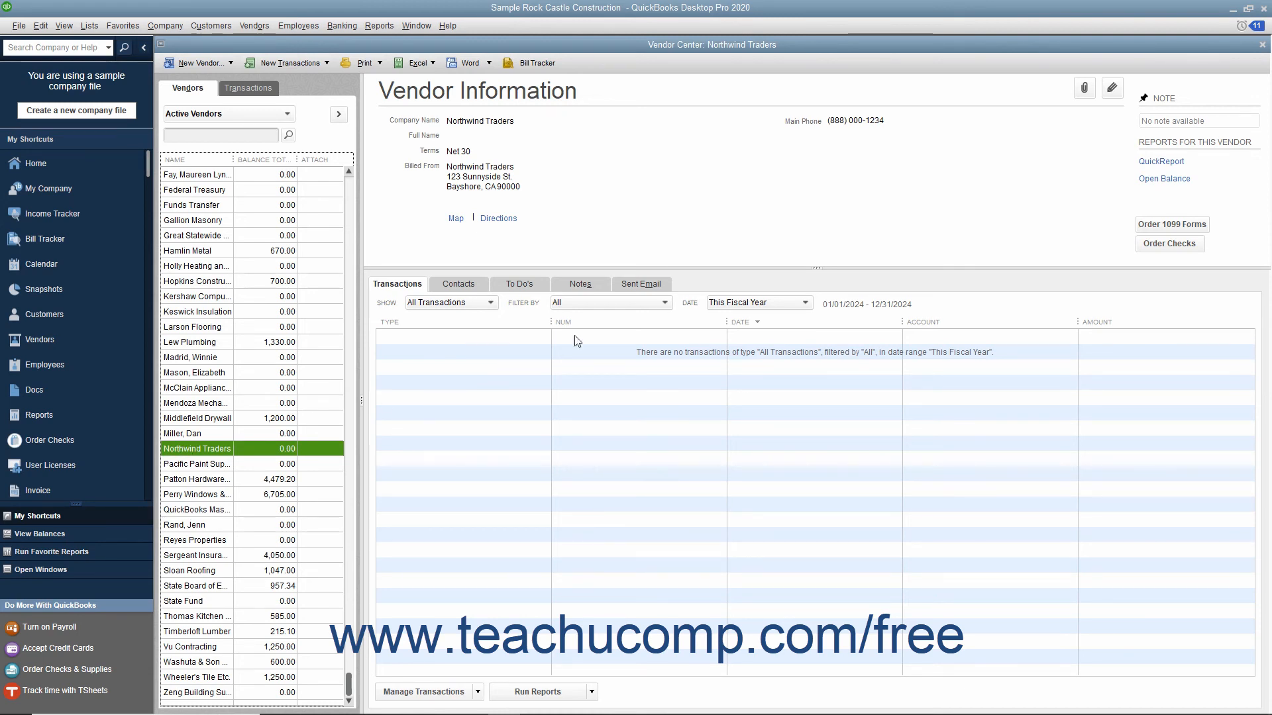
mouse_move(1112, 87)
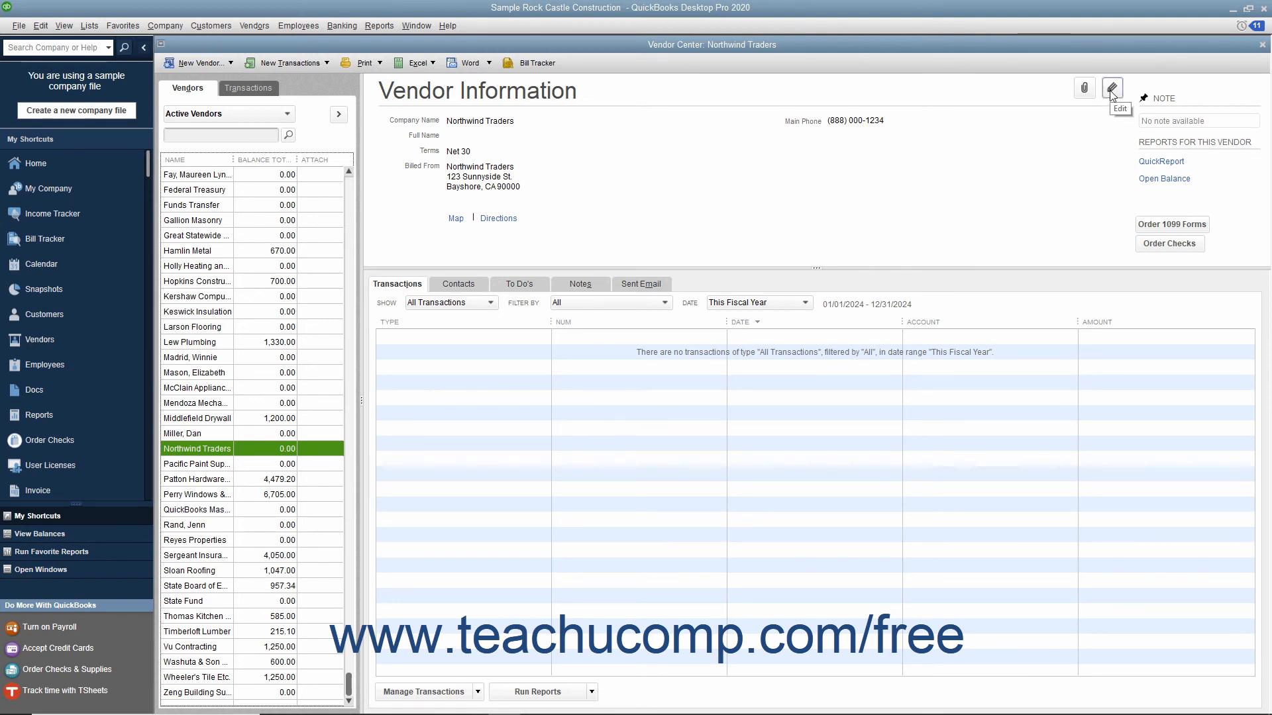
left_click(1111, 87)
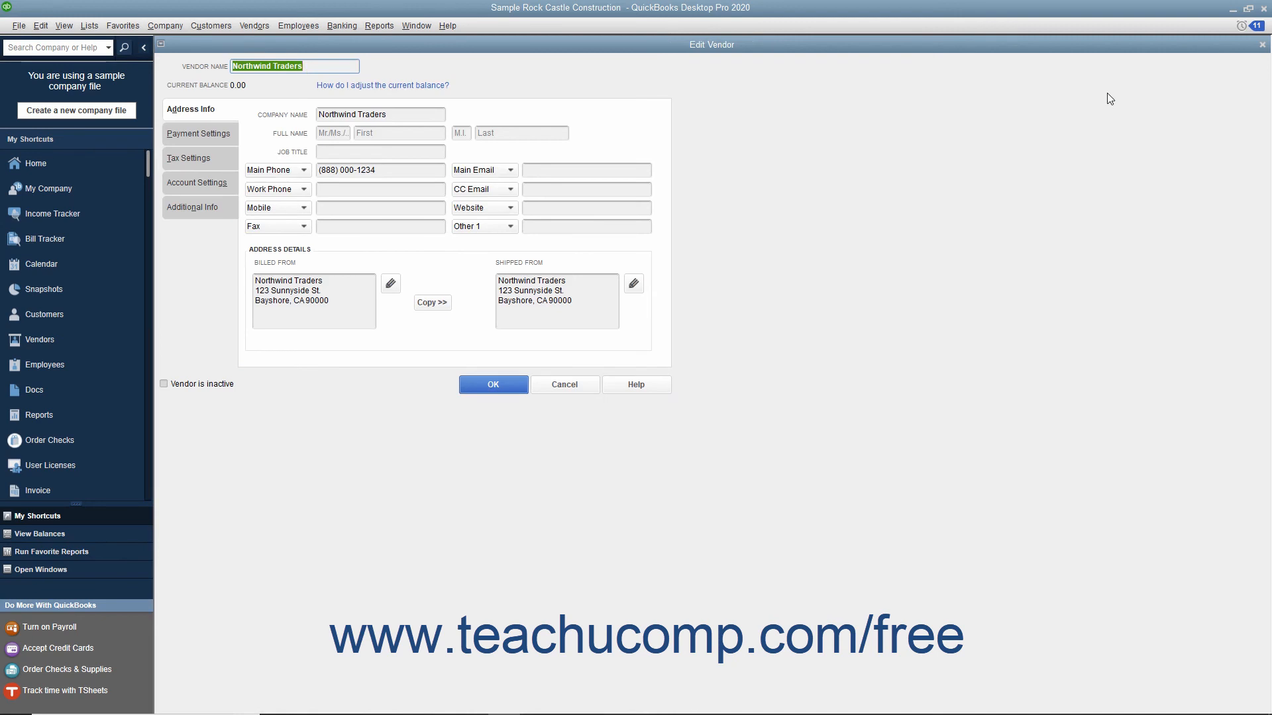
mouse_move(1003, 183)
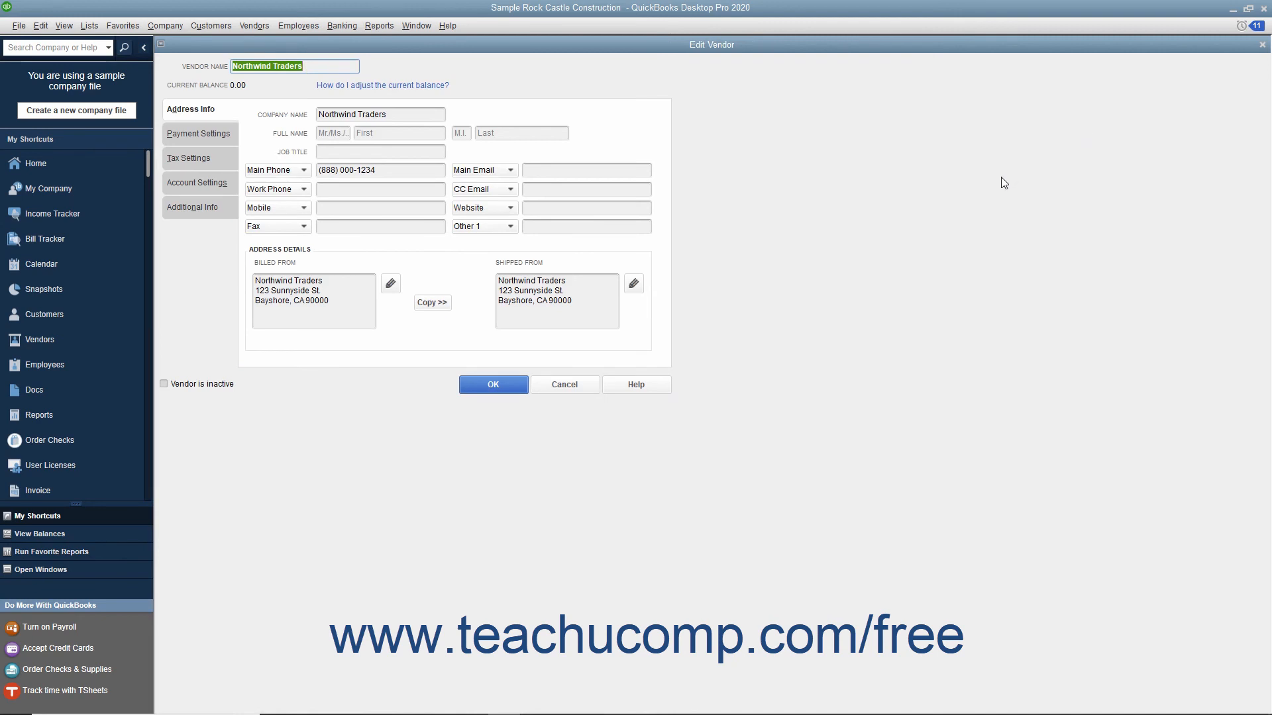
mouse_move(881, 191)
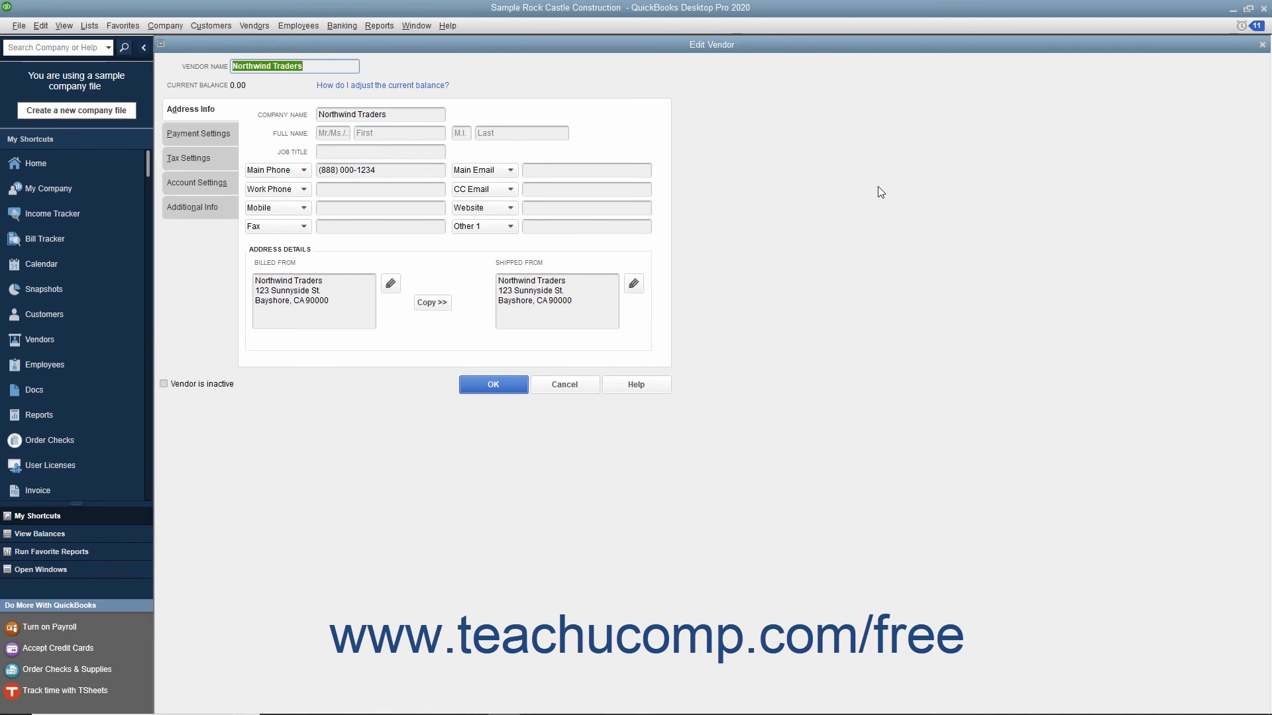
left_click(381, 170)
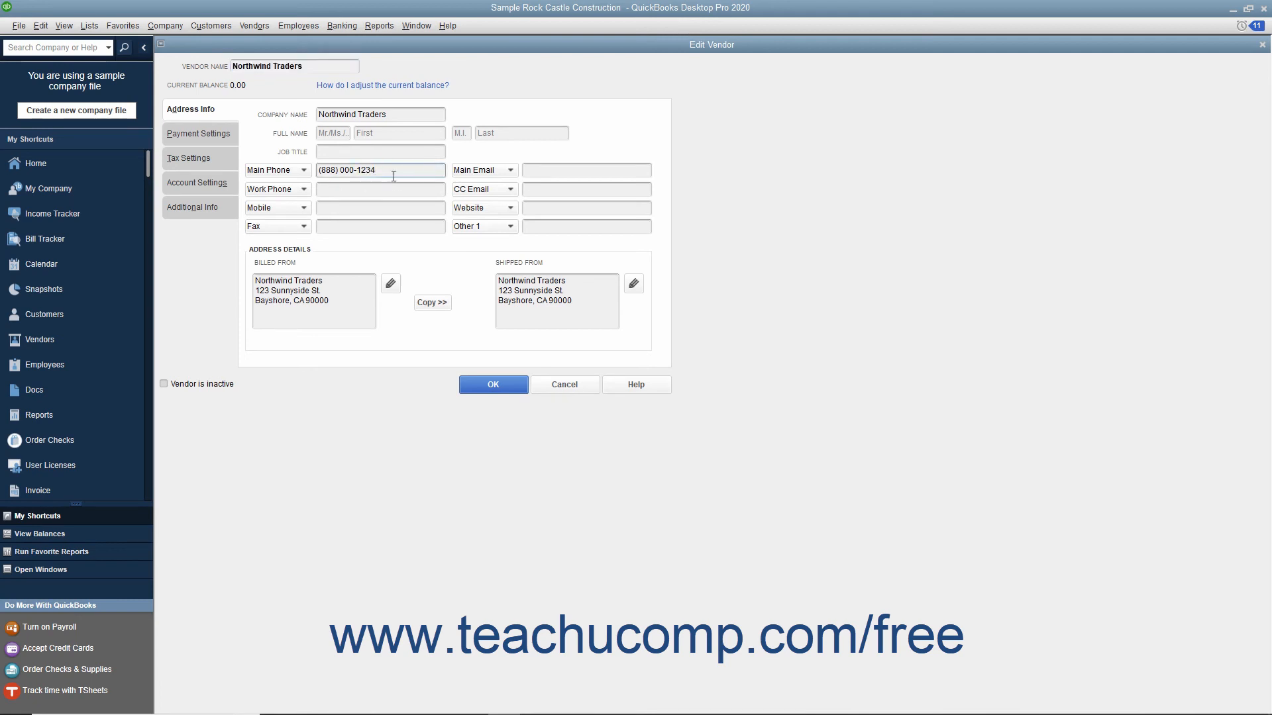
type("5")
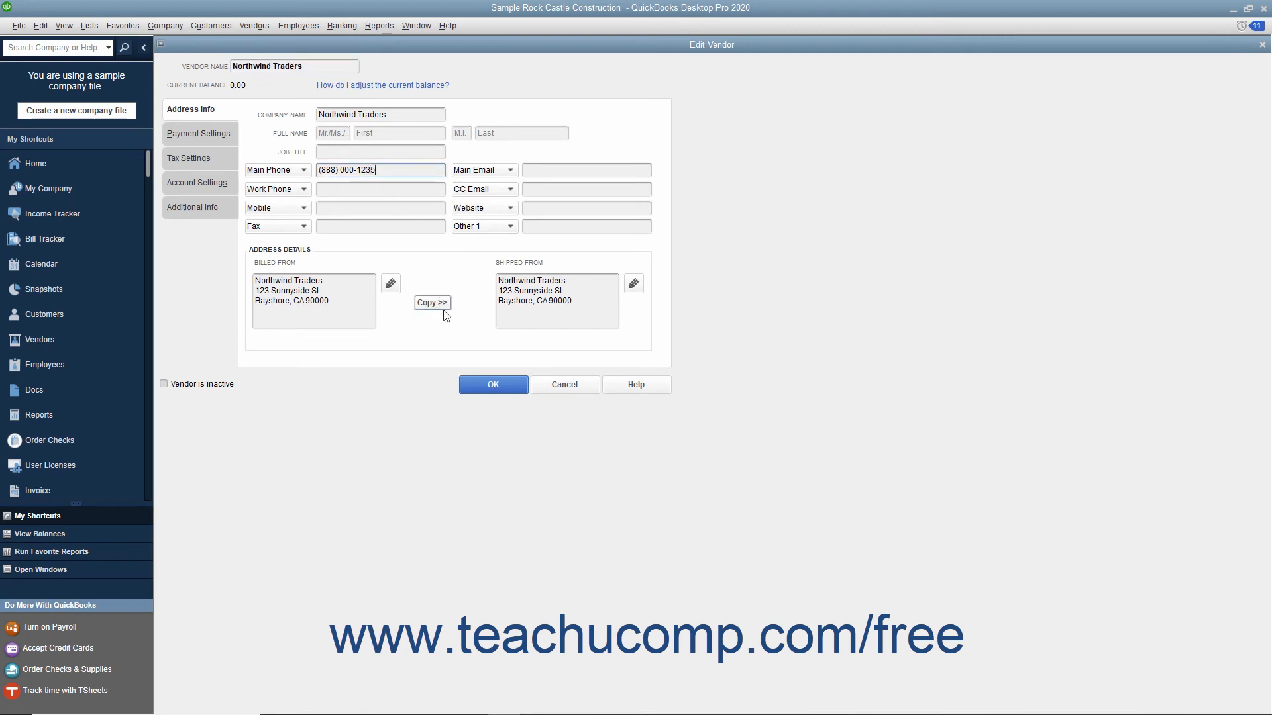
left_click(493, 384)
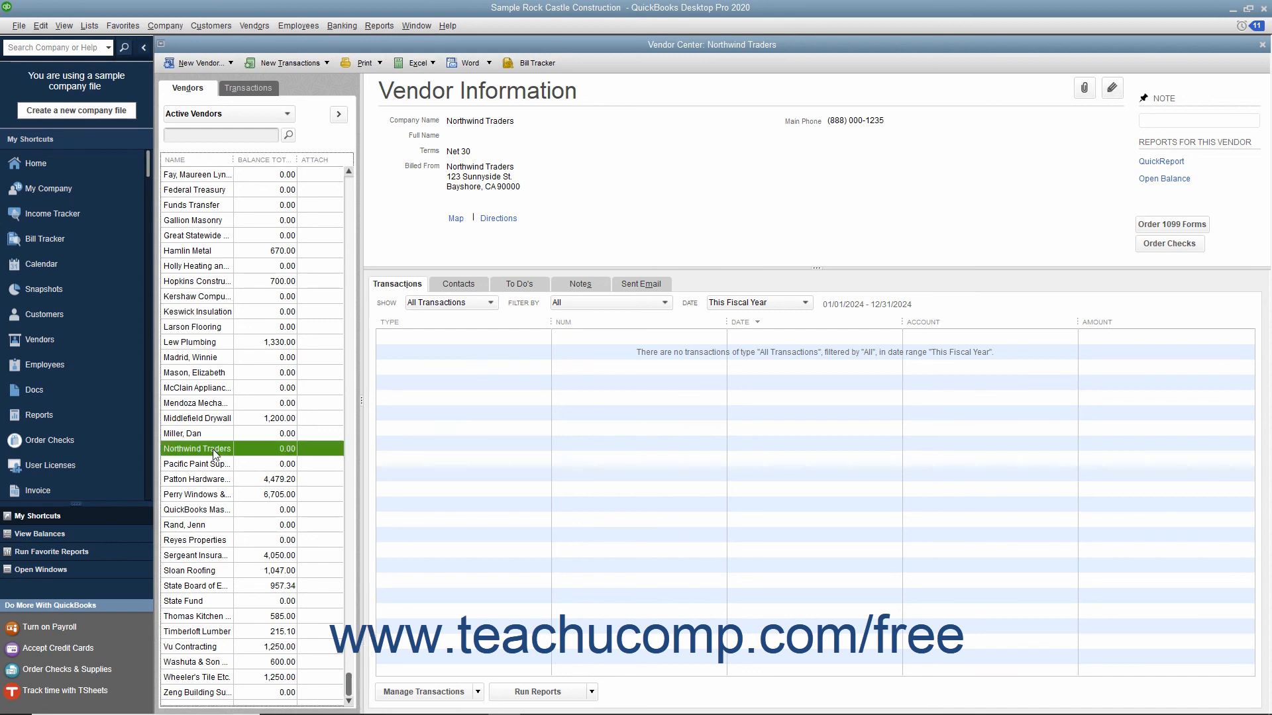
Use Edit > Delete Vendor to show the delete confirmation for Northwind Traders.
left_click(40, 26)
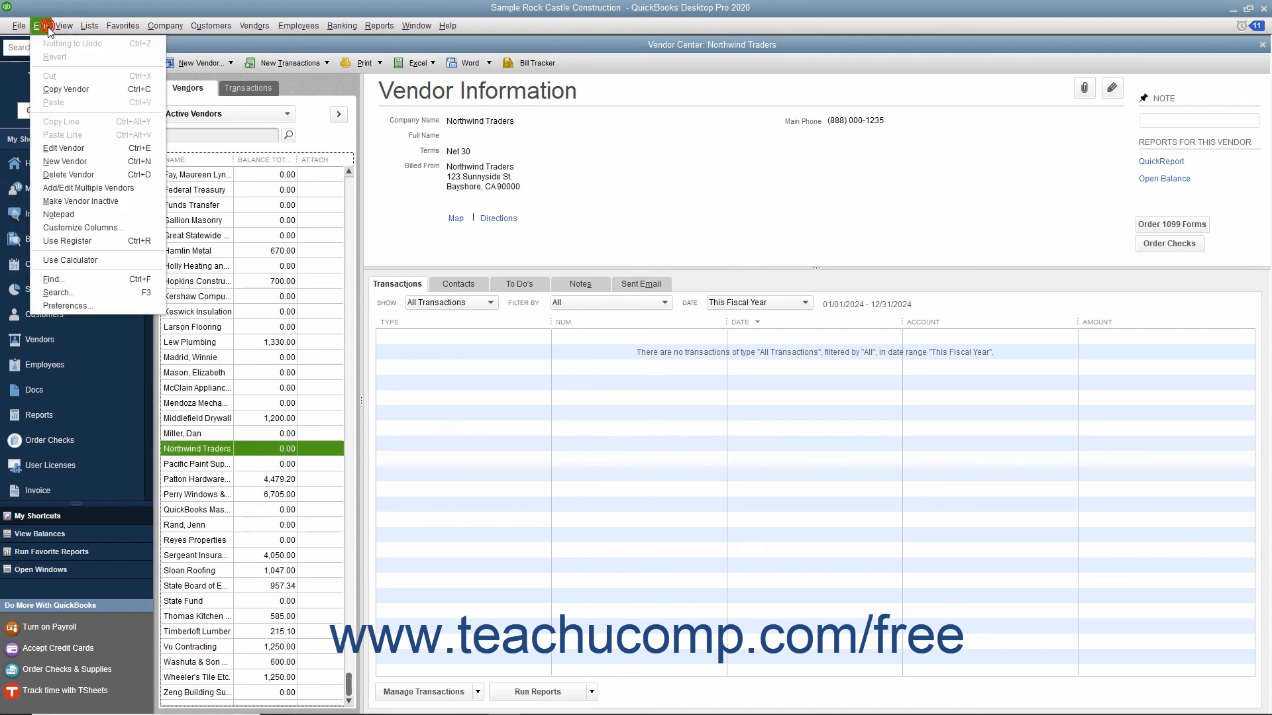
mouse_move(67, 175)
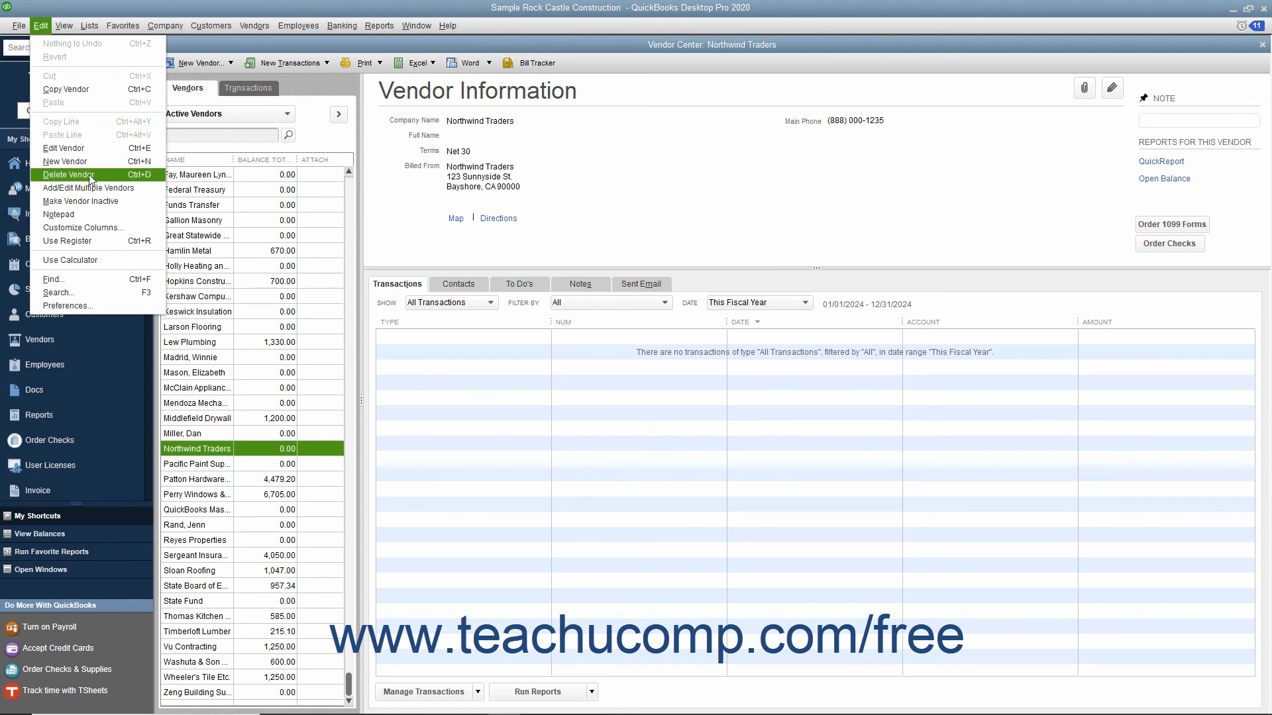
left_click(66, 175)
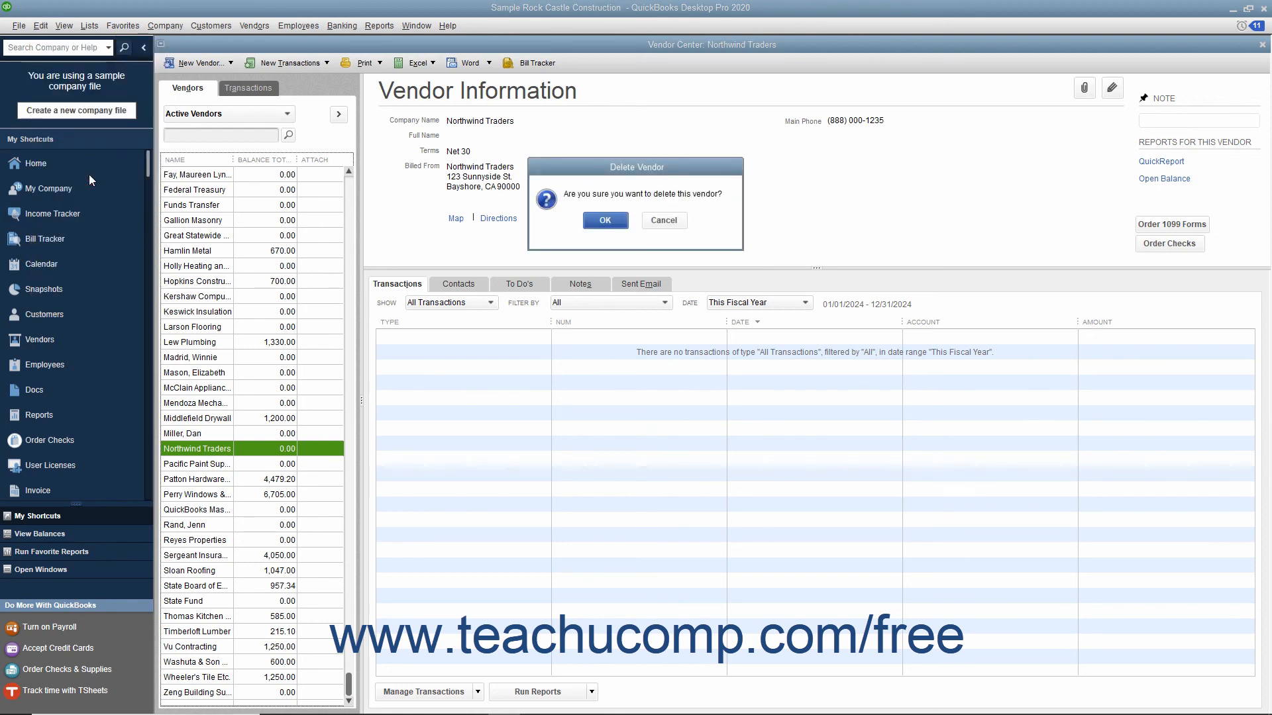